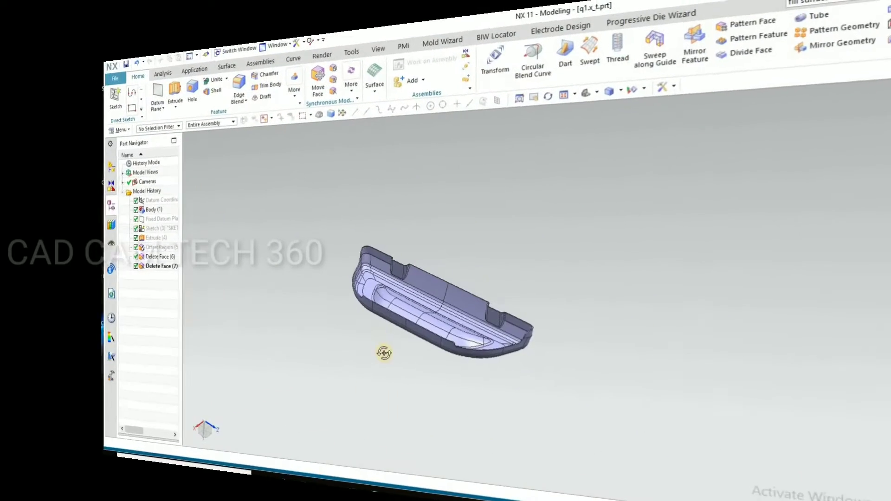
# Step: Start Extract Geometry from the Surface commands and pick a cavity wall face
pyautogui.moveTo(383, 352); pyautogui.dragTo(307, 239)
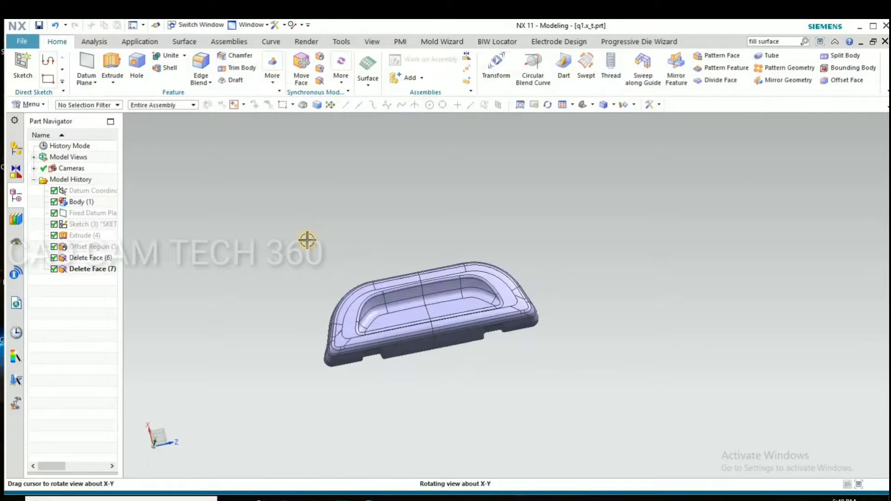
pyautogui.moveTo(307, 239); pyautogui.dragTo(366, 330)
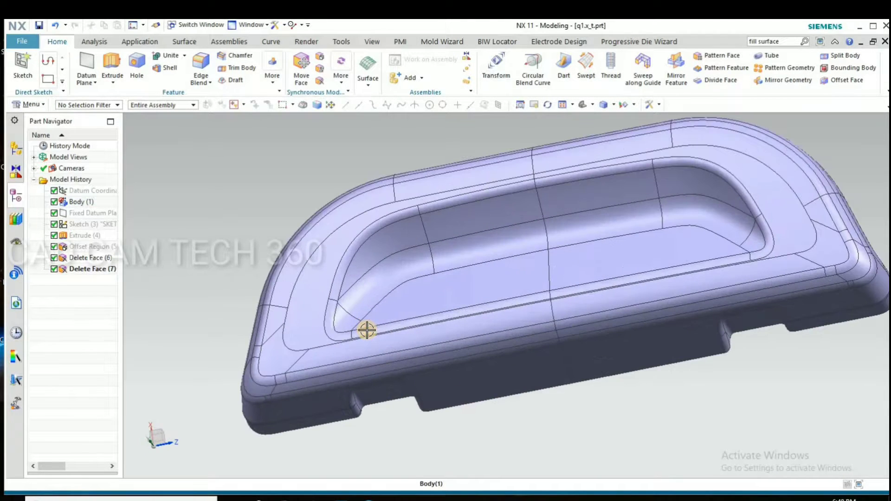
pyautogui.moveTo(367, 331); pyautogui.dragTo(616, 323)
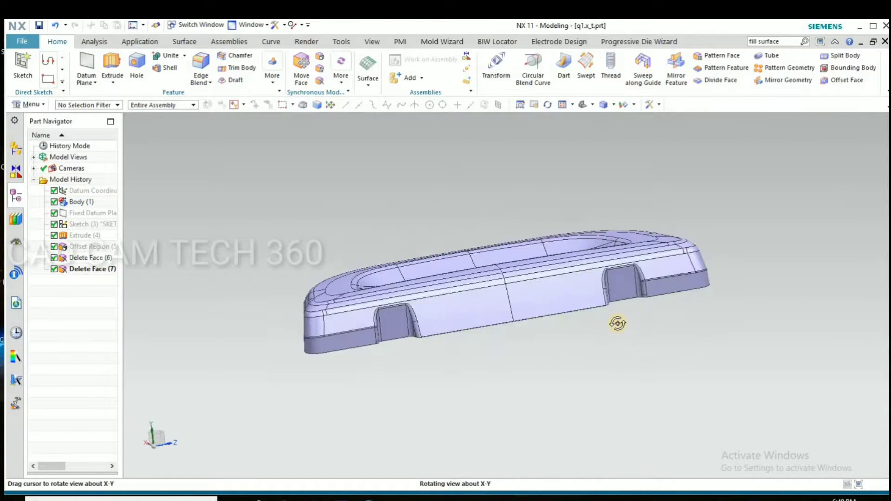
pyautogui.moveTo(617, 323); pyautogui.dragTo(422, 281)
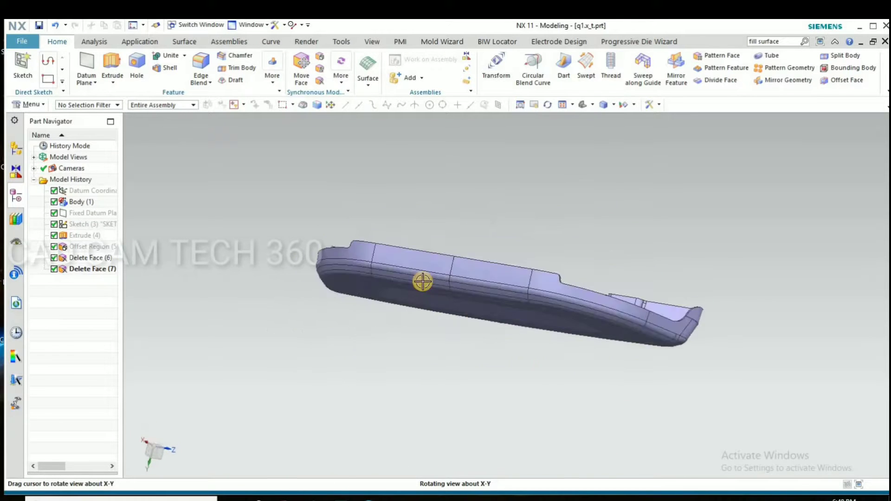
pyautogui.moveTo(422, 281); pyautogui.dragTo(411, 286)
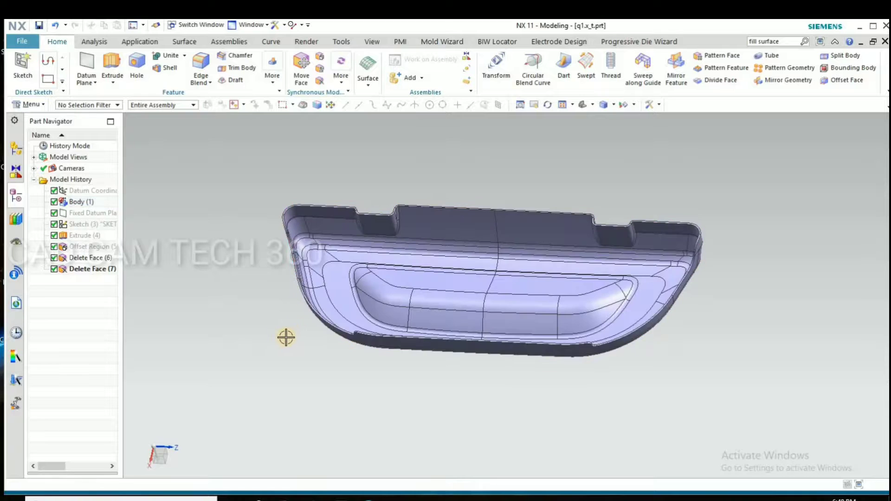
pyautogui.click(184, 41)
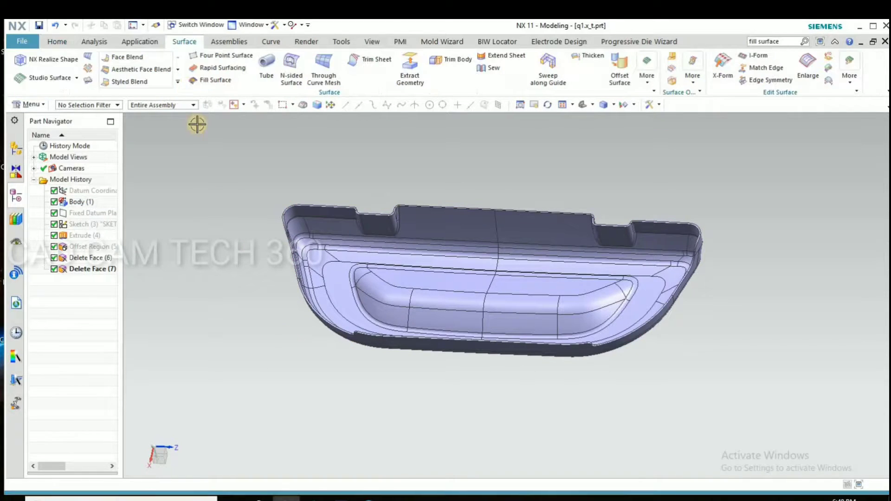
pyautogui.moveTo(409, 67)
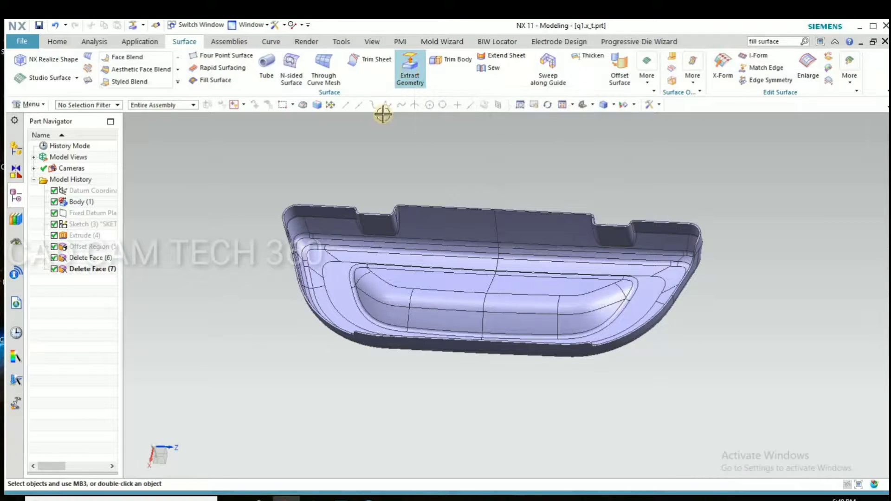
pyautogui.click(409, 68)
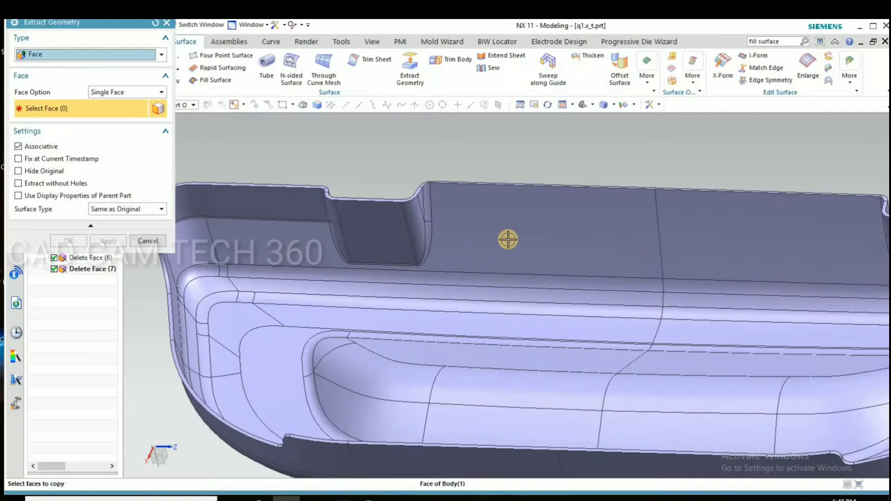
pyautogui.click(616, 273)
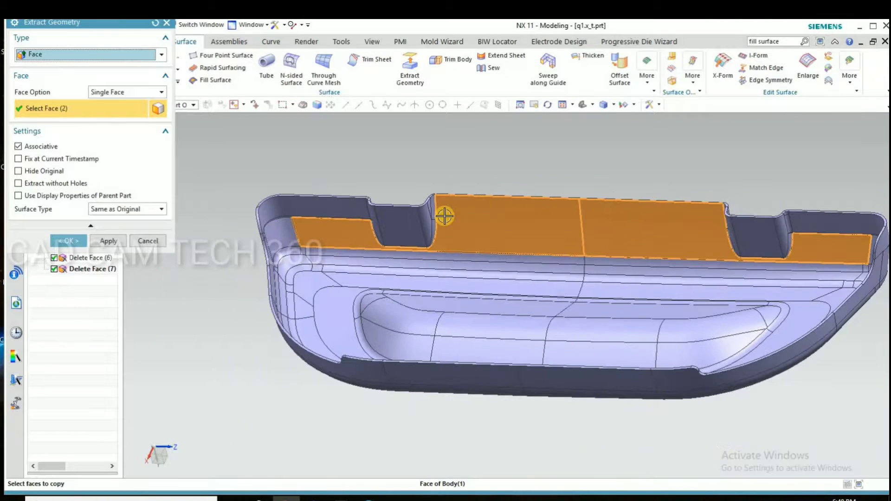
pyautogui.moveTo(520, 239)
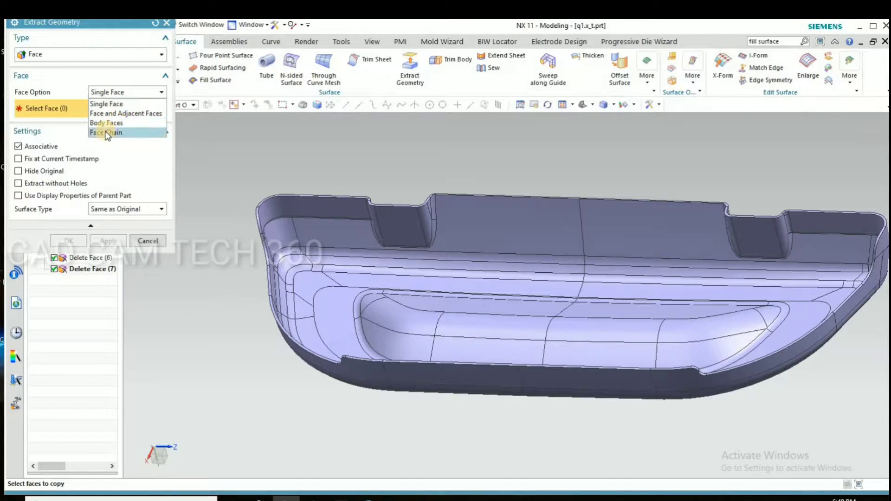
# Step: Extract the 114-face chain by picking start and end faces with Face Chain, and confirm
pyautogui.click(106, 132)
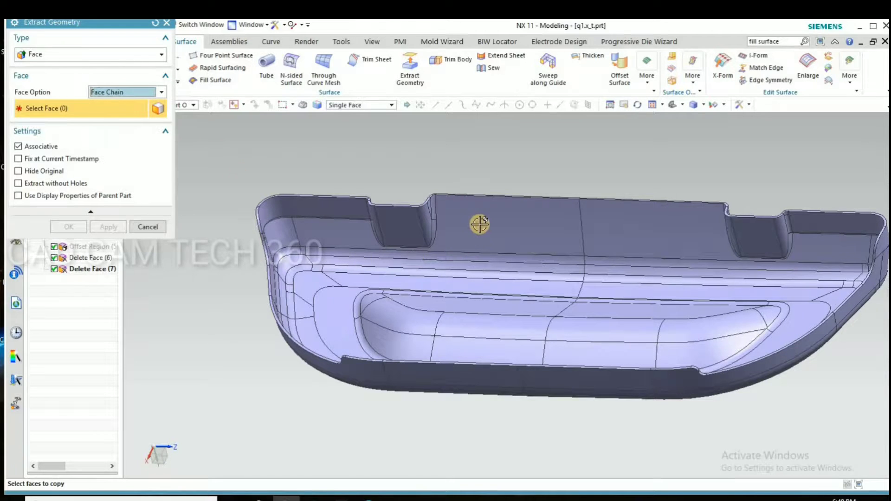
pyautogui.click(479, 223)
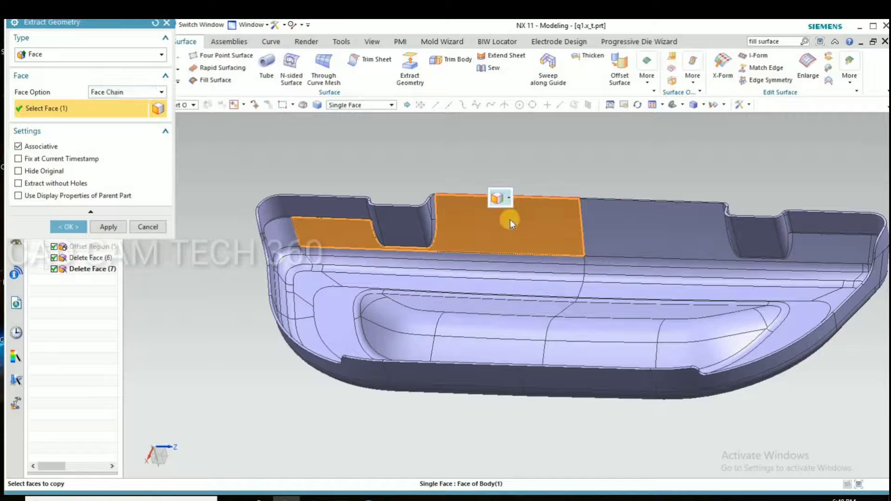
pyautogui.click(508, 221)
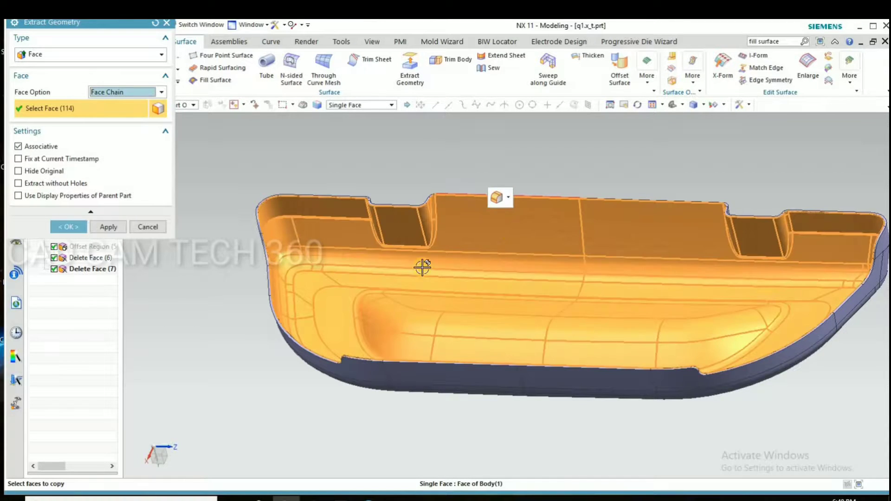
pyautogui.moveTo(422, 267); pyautogui.dragTo(401, 297)
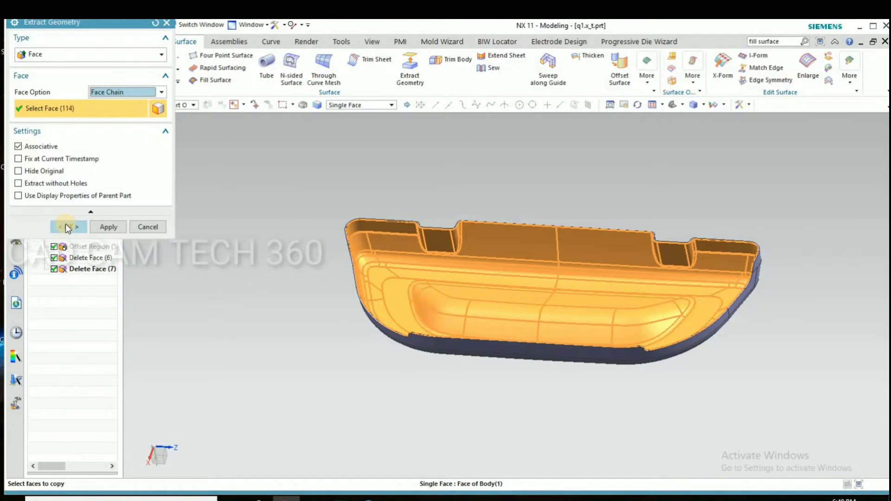
pyautogui.click(107, 227)
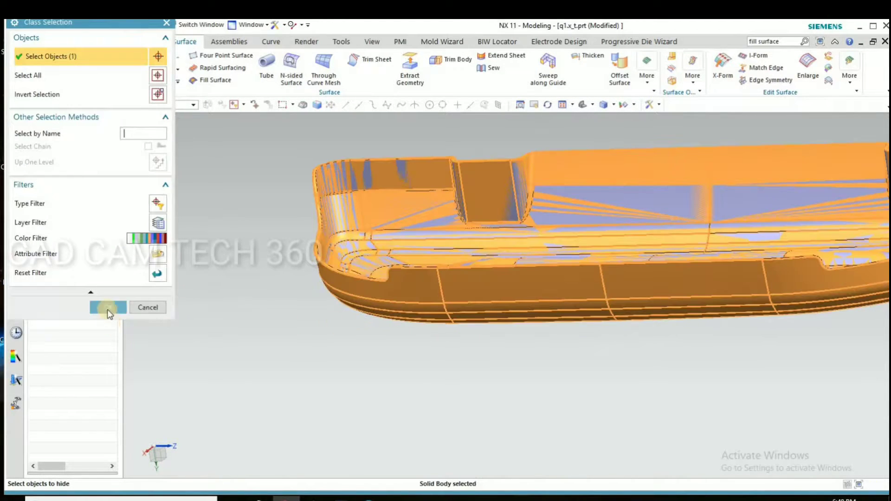
# Step: Hide the original solid body so only the extracted cavity surface remains visible
pyautogui.click(107, 308)
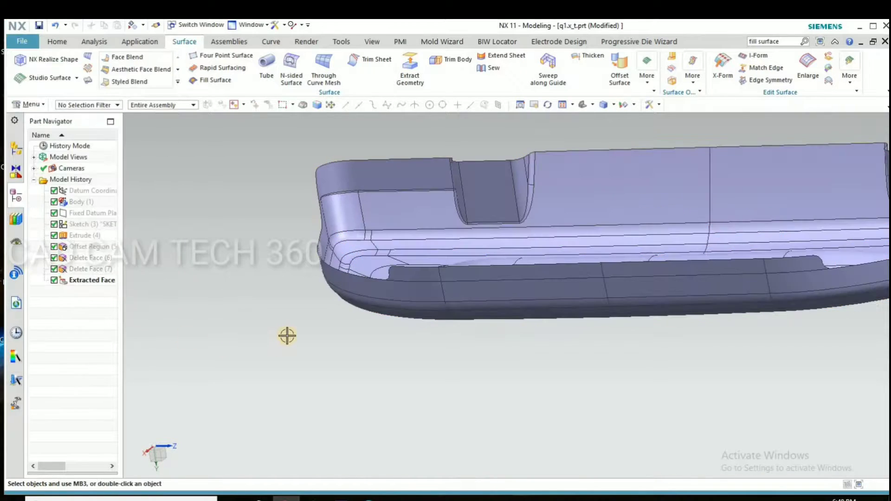
pyautogui.moveTo(286, 336); pyautogui.dragTo(346, 392)
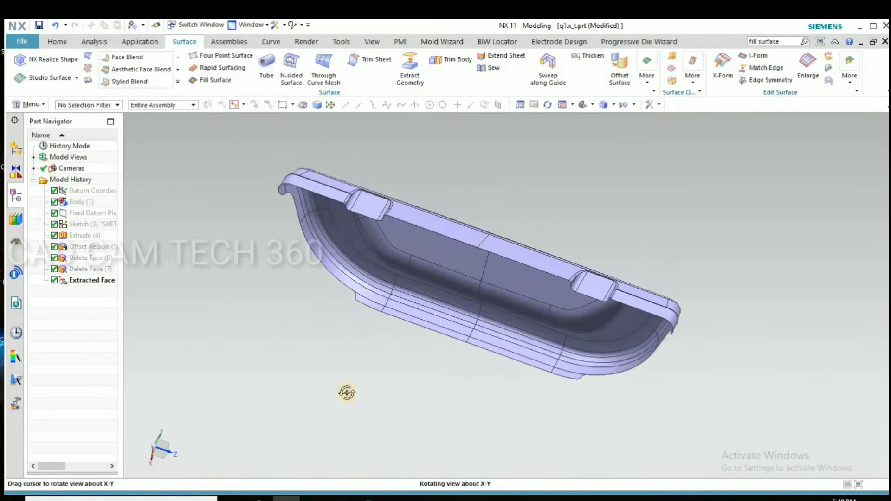
pyautogui.moveTo(347, 393); pyautogui.dragTo(353, 361)
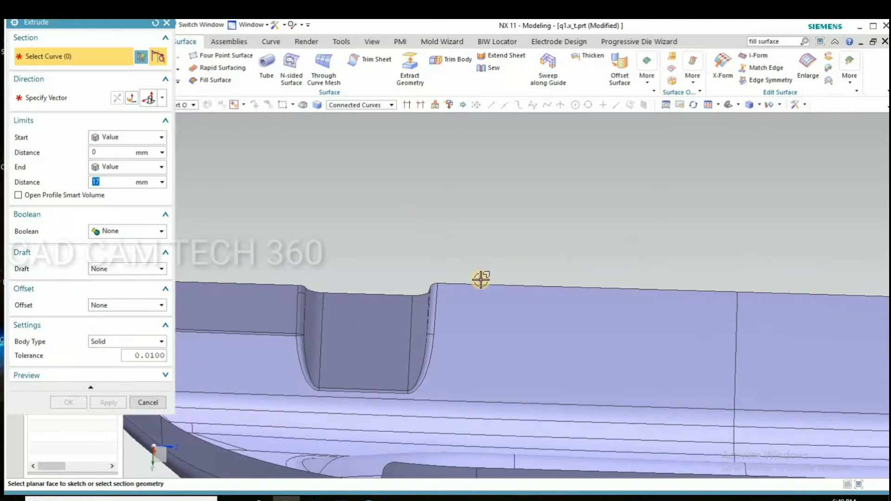
# Step: Extrude the surface's 40-curve outer boundary upward 64 mm into solid walls
pyautogui.click(479, 278)
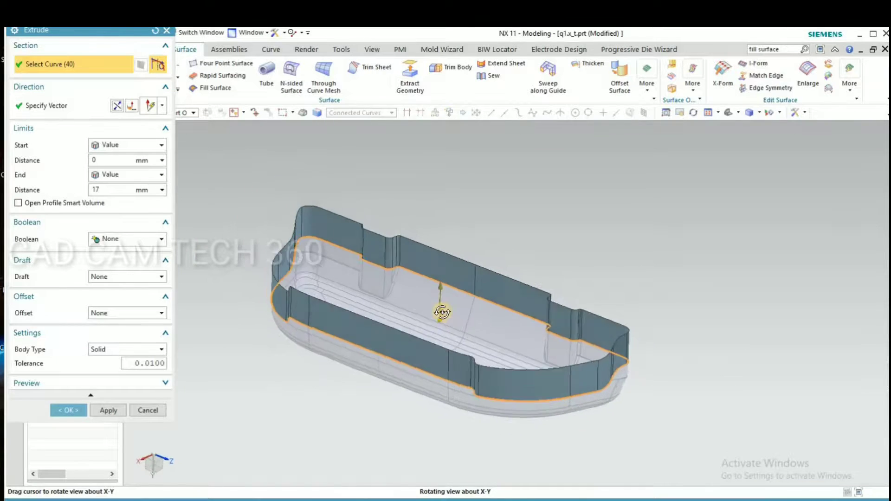
pyautogui.moveTo(440, 312); pyautogui.dragTo(440, 270)
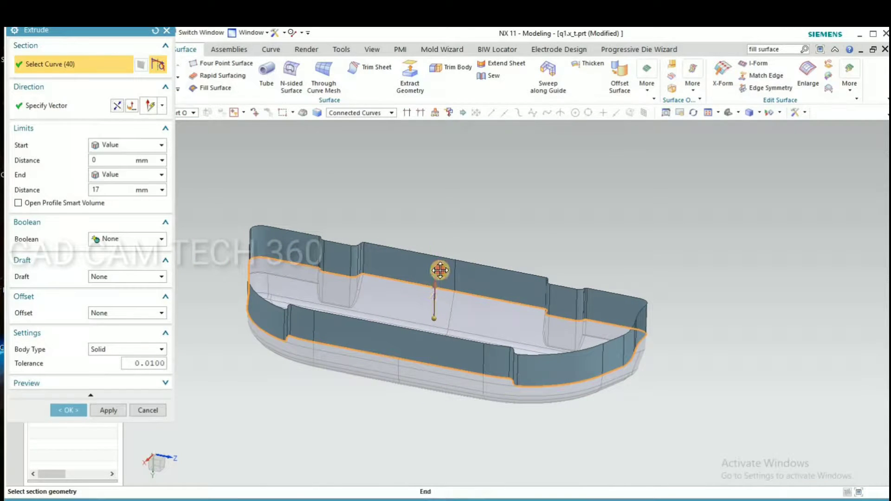
pyautogui.moveTo(439, 270); pyautogui.dragTo(437, 221)
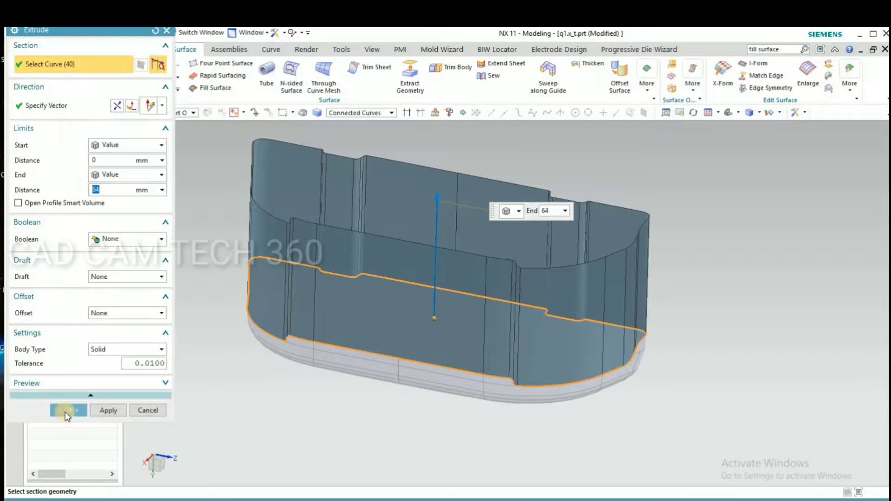
pyautogui.click(68, 410)
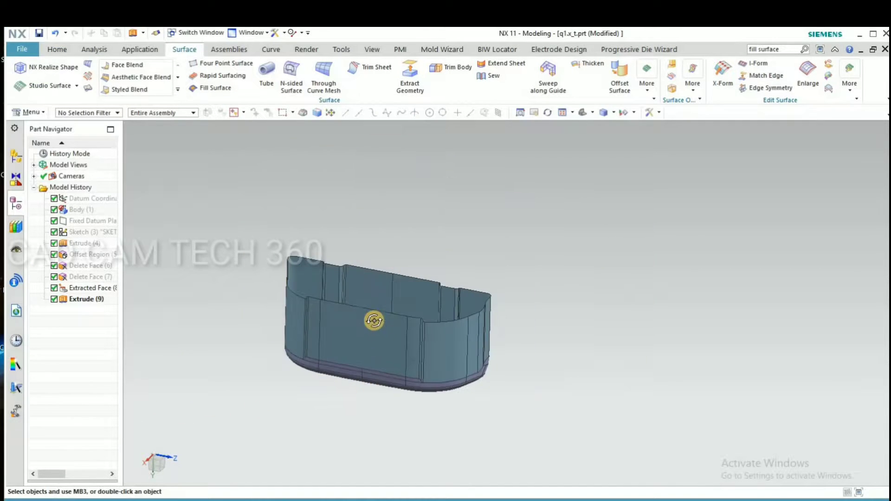
pyautogui.moveTo(374, 320); pyautogui.dragTo(409, 298)
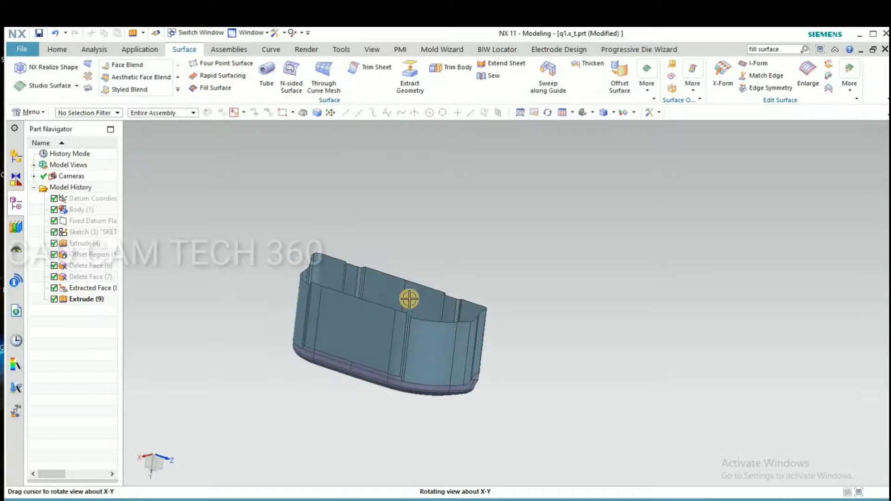
# Step: Sew the extruded walls to the extracted cavity surface into one sheet body
pyautogui.click(492, 76)
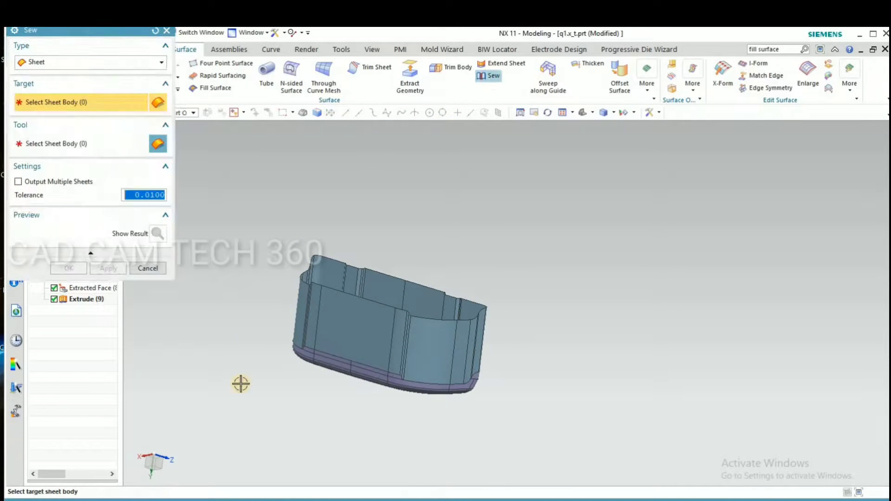
pyautogui.click(314, 327)
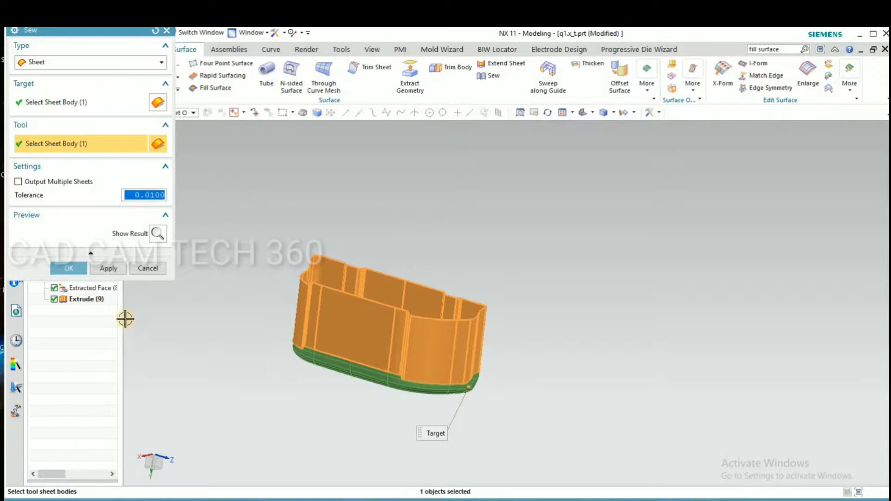
pyautogui.click(68, 267)
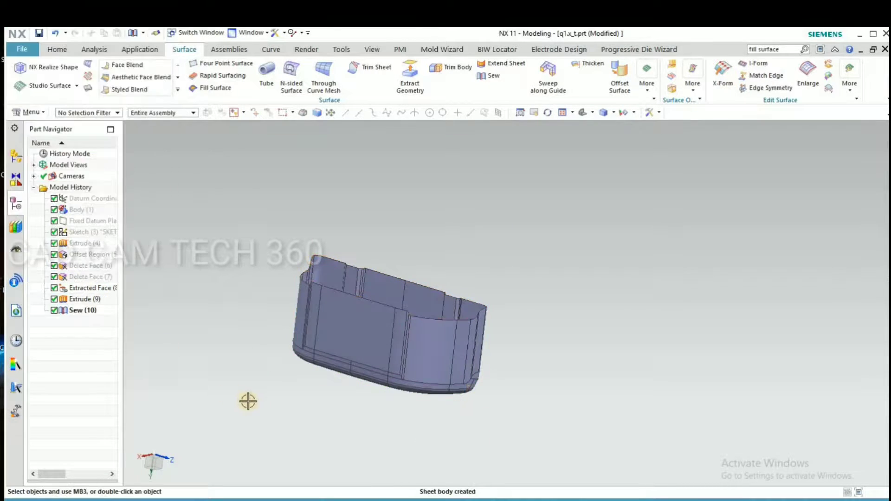
pyautogui.moveTo(249, 402); pyautogui.dragTo(272, 399)
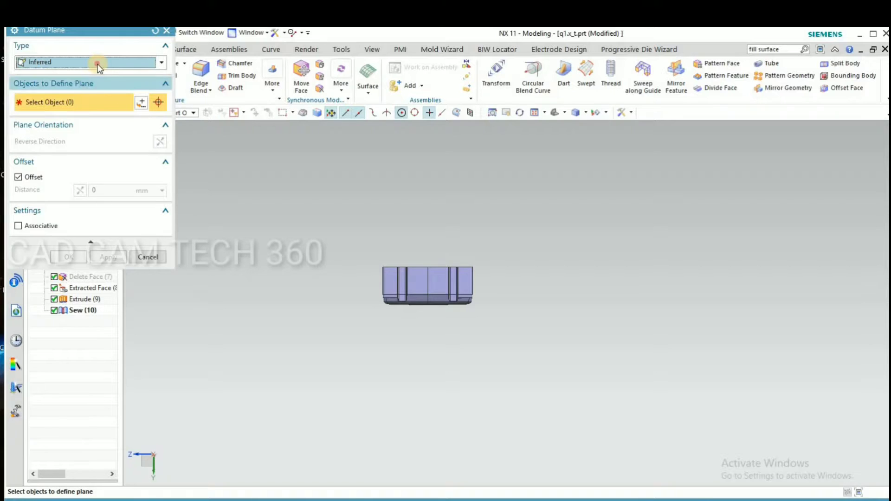
# Step: Create an XC-ZC datum plane and sketch a tall rectangle around the part's side profile
pyautogui.click(91, 62)
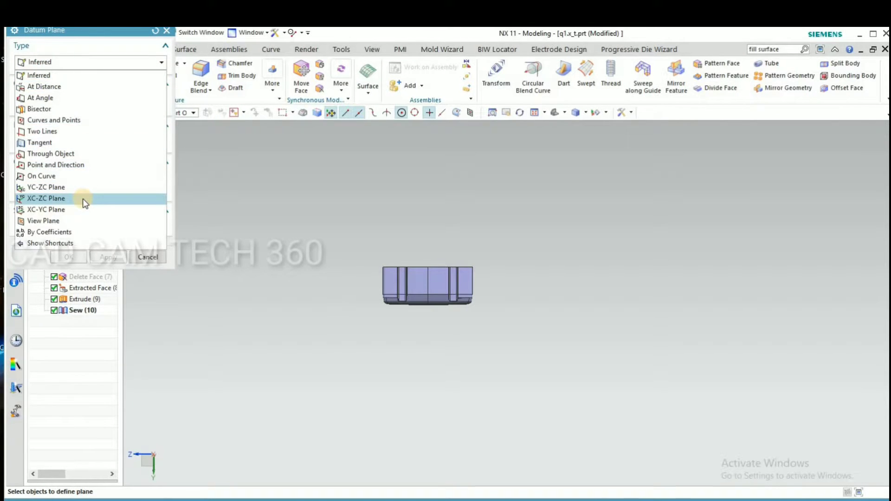
pyautogui.click(46, 187)
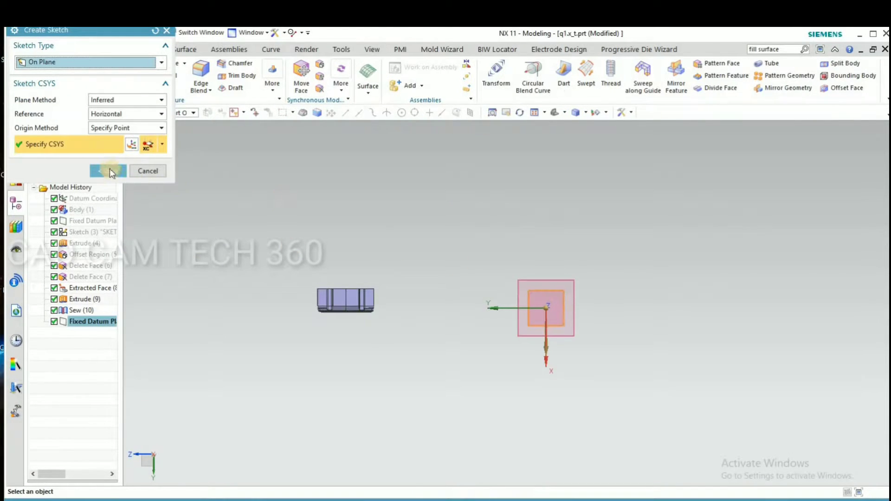
pyautogui.click(108, 170)
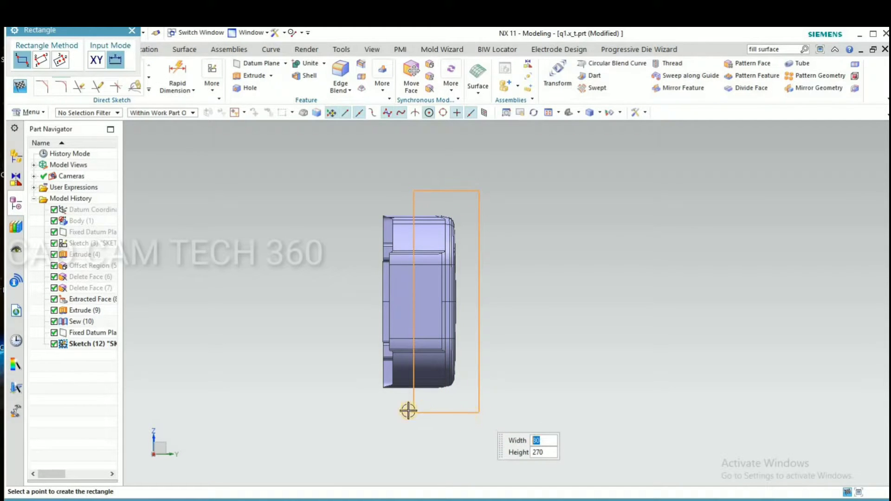
pyautogui.click(422, 277)
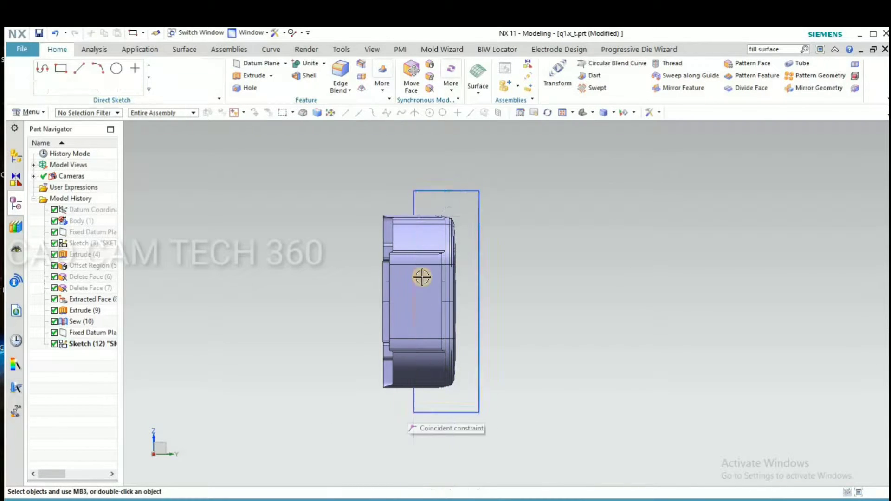
pyautogui.moveTo(422, 276); pyautogui.dragTo(463, 271)
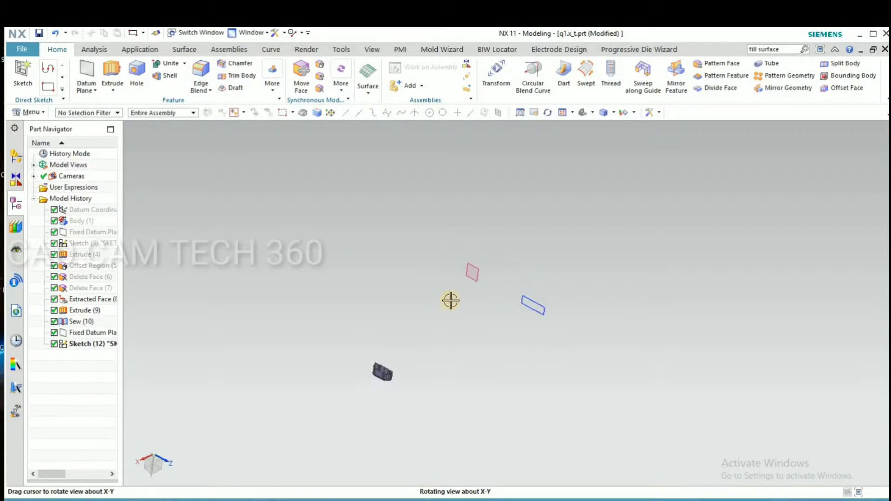
# Step: Extrude the rectangle with limits 2250 and 1950 mm into a block enclosing the cavity sheet
pyautogui.click(112, 75)
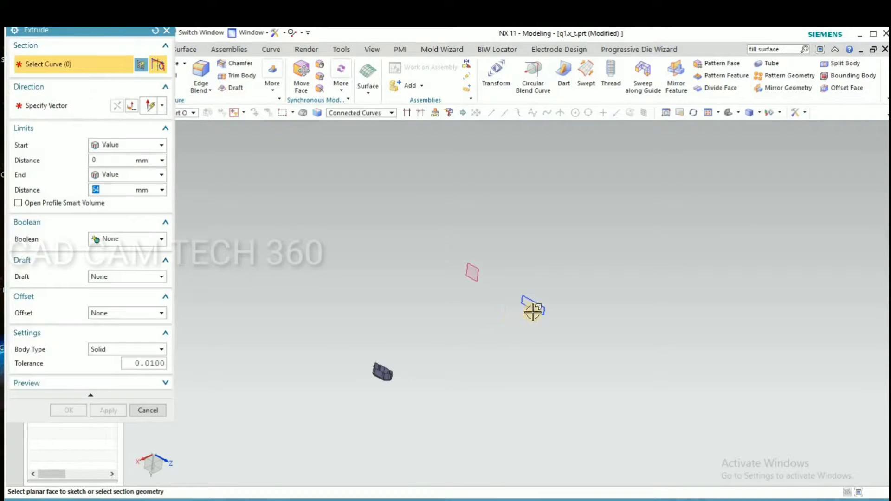
pyautogui.click(530, 307)
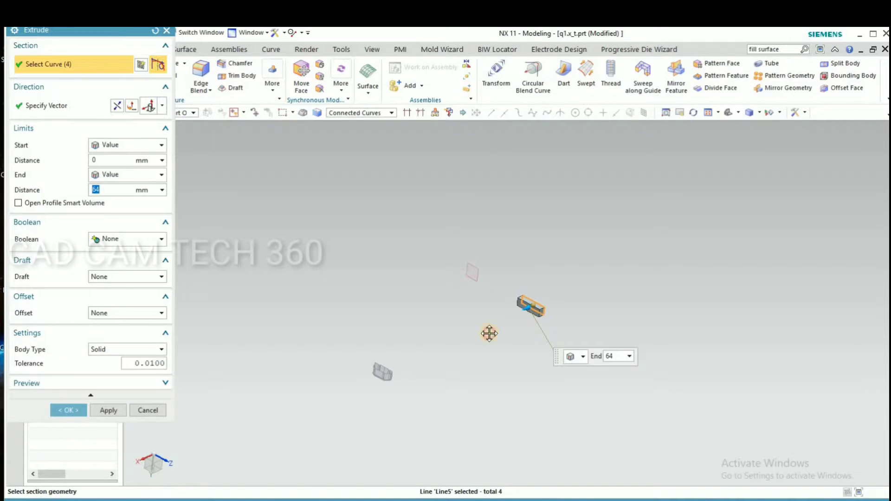
pyautogui.write('2250')
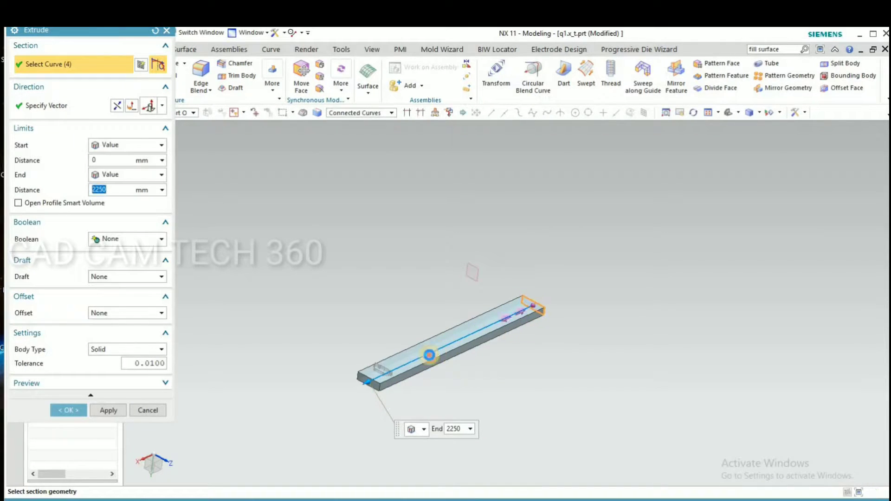
pyautogui.write('1950')
pyautogui.write('2160')
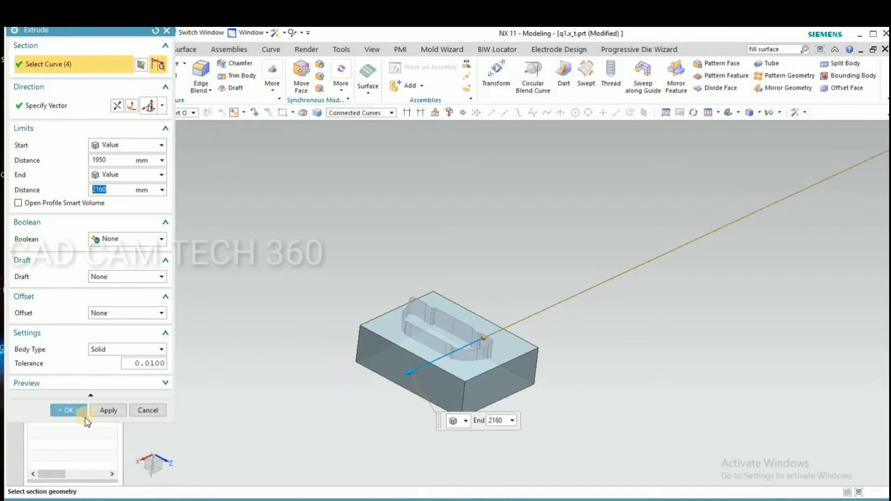
pyautogui.click(67, 409)
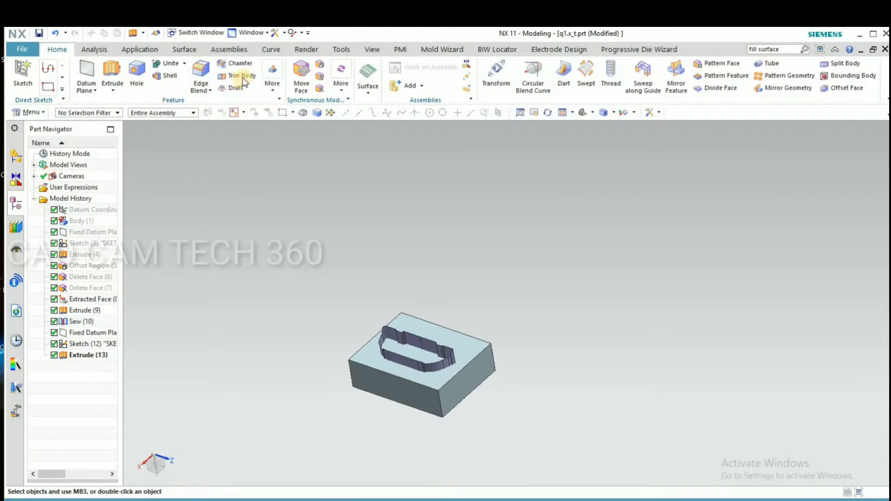
pyautogui.click(239, 75)
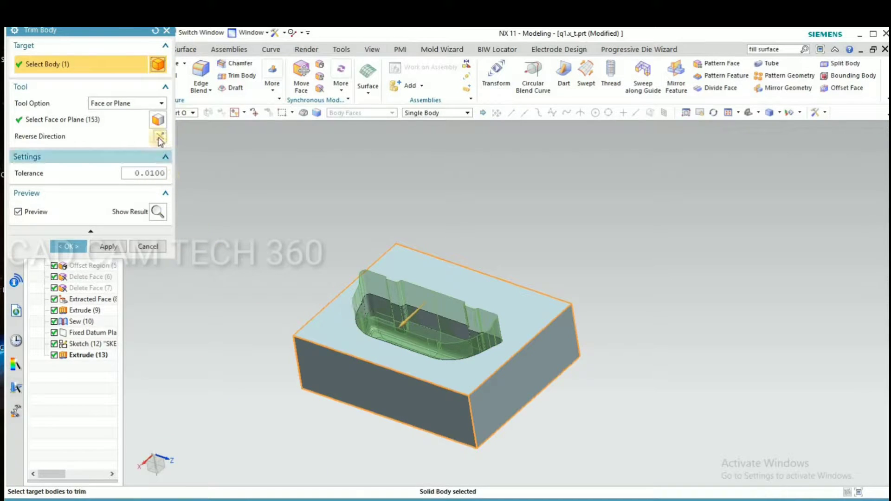
# Step: Trim the block with the cavity sheet, reversing the kept side, creating Trim Body (14)
pyautogui.click(158, 137)
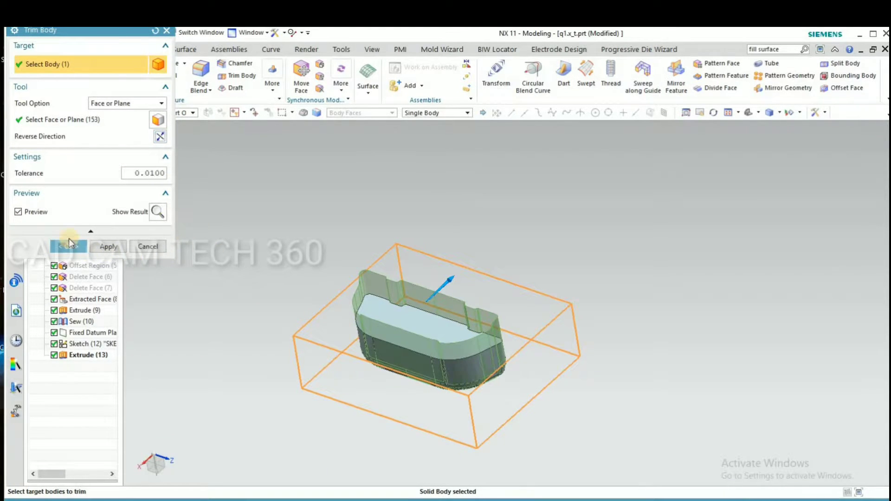
pyautogui.click(67, 246)
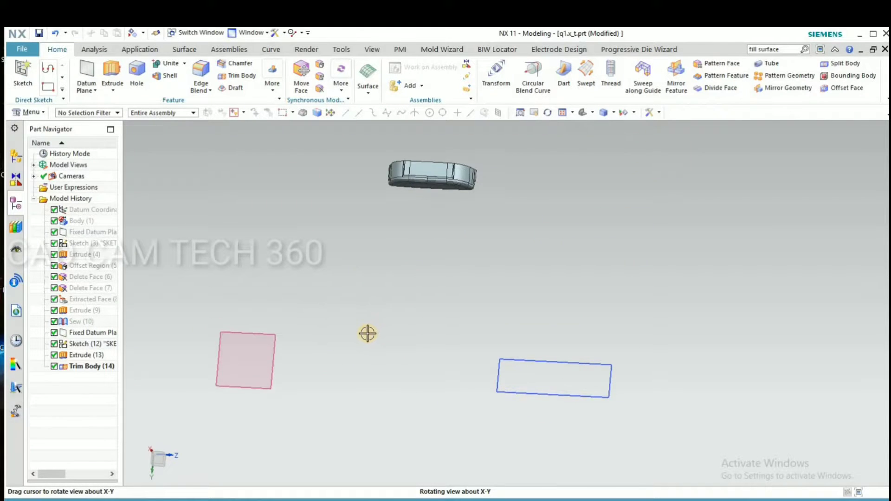
# Step: Inspect the trimmed solid, then show the hidden extruded block and original part body
pyautogui.moveTo(368, 333); pyautogui.dragTo(390, 258)
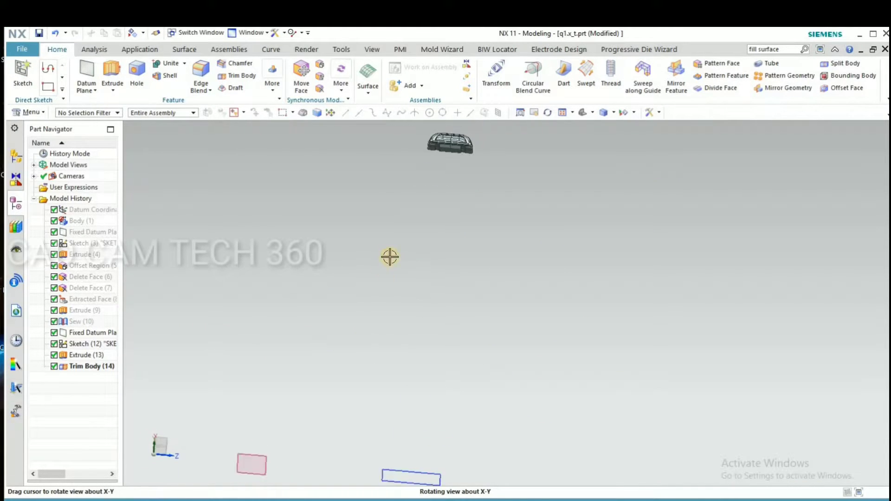
pyautogui.moveTo(391, 257); pyautogui.dragTo(506, 330)
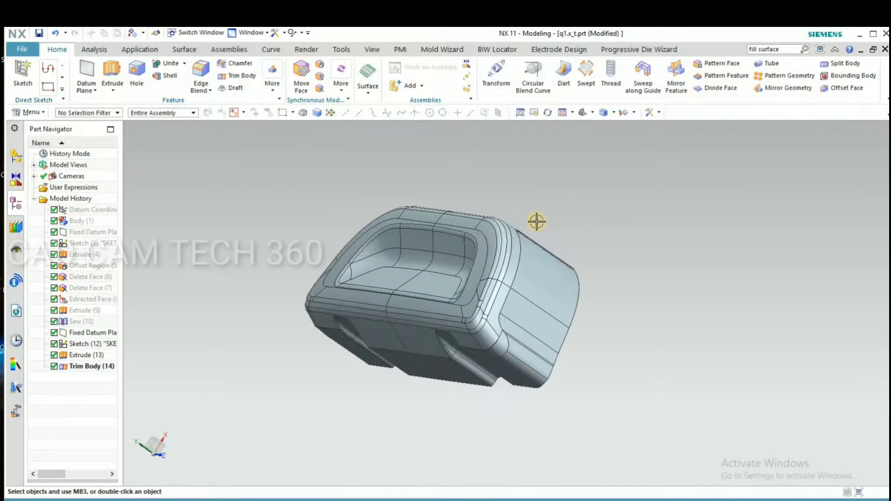
pyautogui.moveTo(538, 221); pyautogui.dragTo(477, 197)
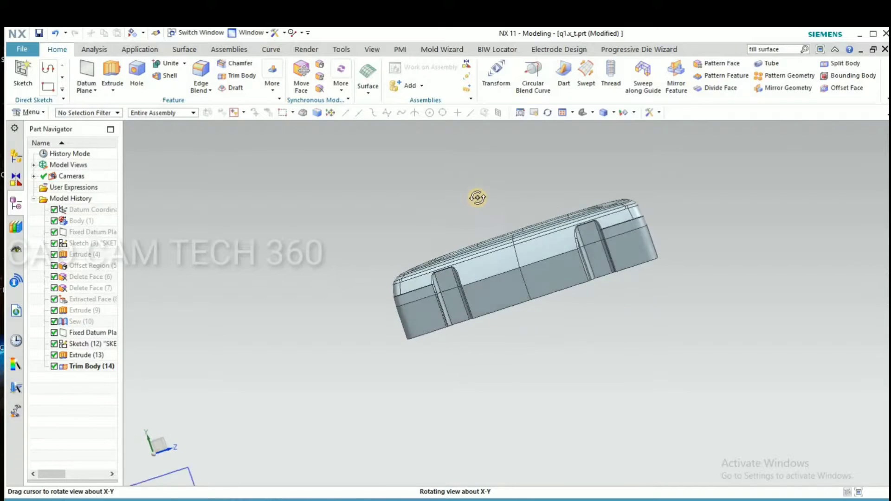
pyautogui.moveTo(477, 197); pyautogui.dragTo(473, 369)
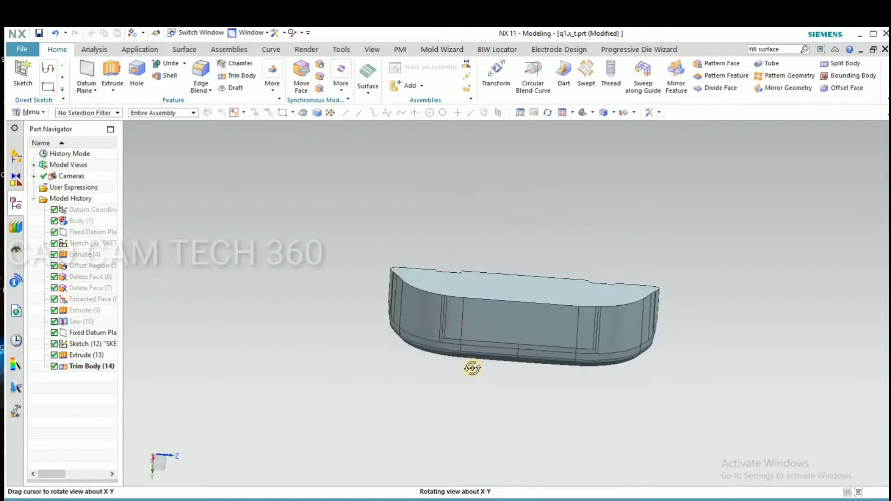
pyautogui.moveTo(471, 368); pyautogui.dragTo(482, 325)
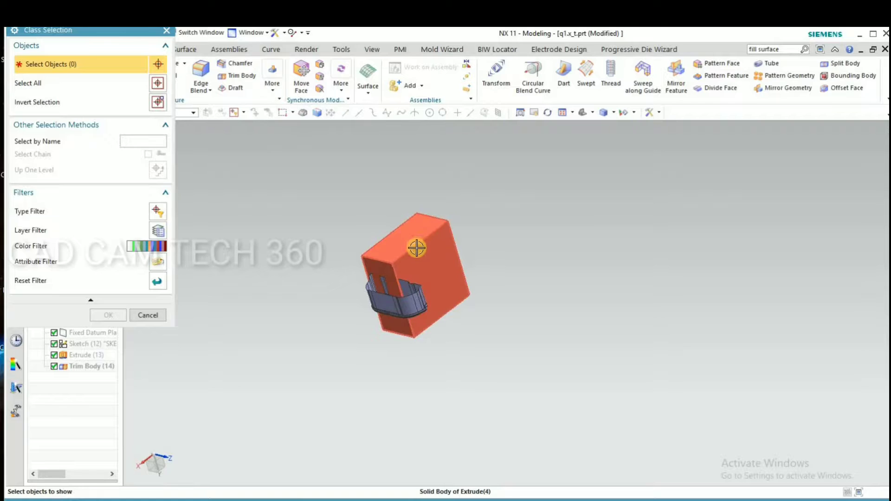
pyautogui.click(147, 315)
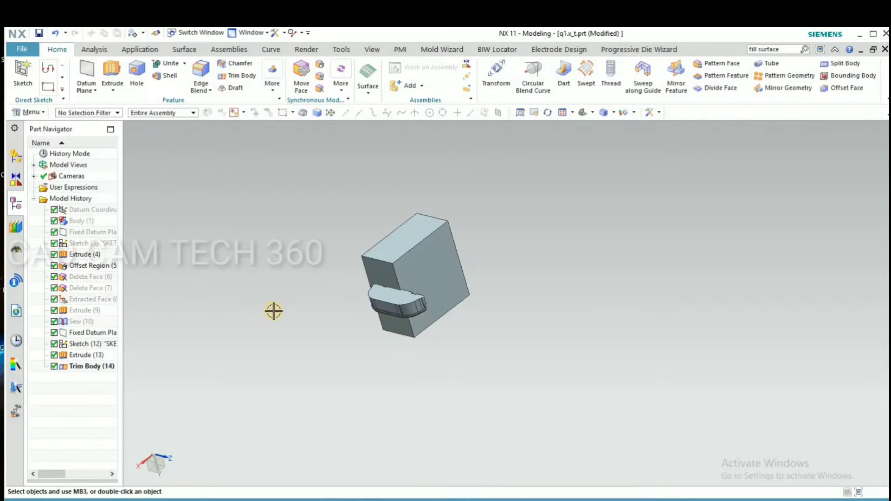
pyautogui.moveTo(405, 249)
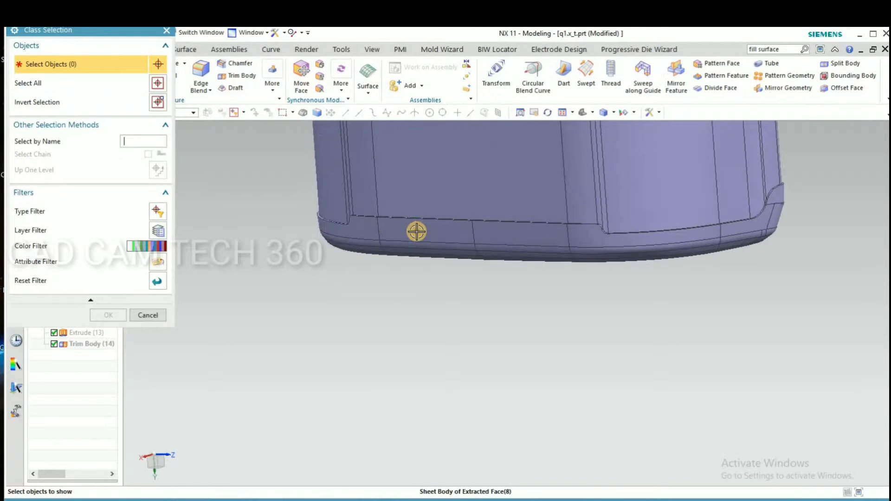
pyautogui.click(148, 314)
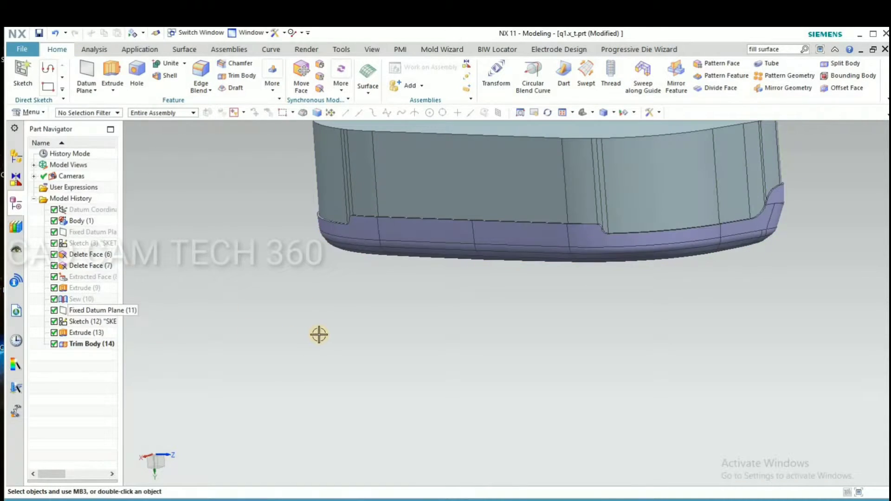
pyautogui.moveTo(318, 334); pyautogui.dragTo(398, 342)
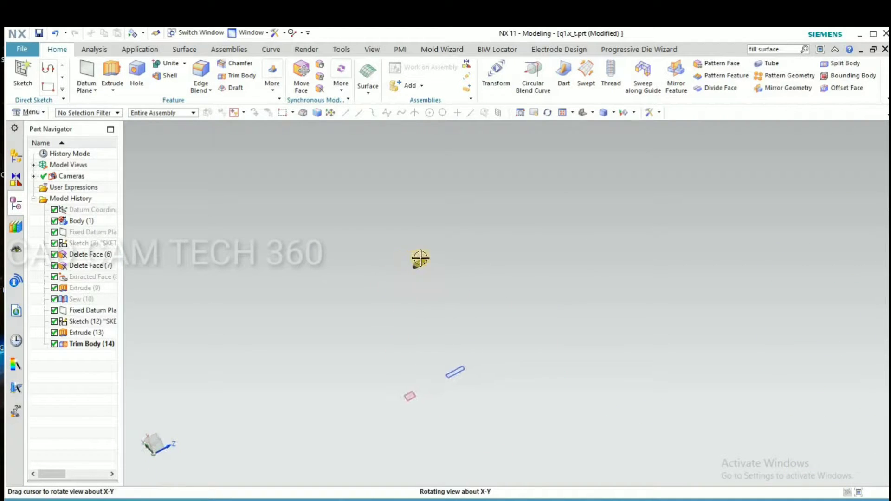
pyautogui.moveTo(420, 259); pyautogui.dragTo(543, 204)
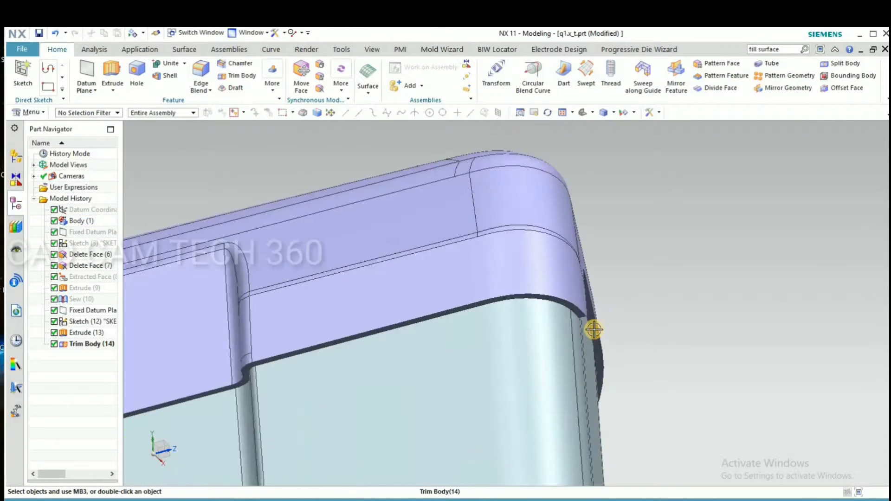
pyautogui.moveTo(594, 329); pyautogui.dragTo(582, 304)
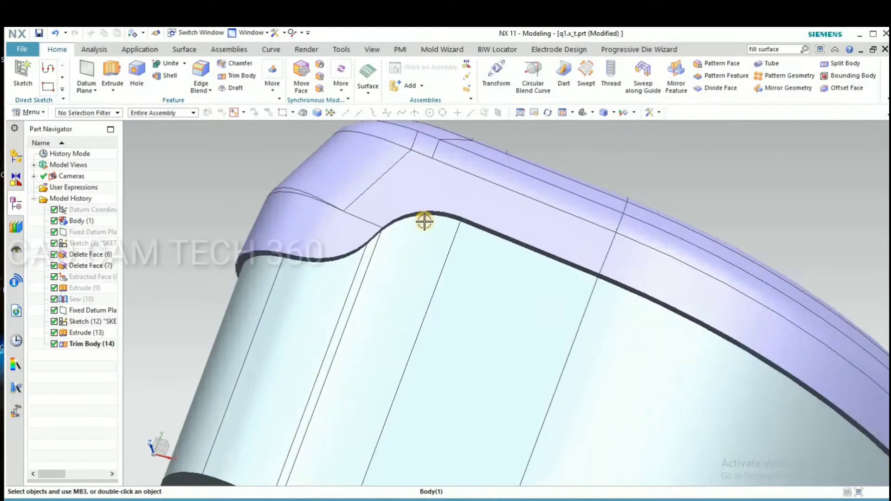
pyautogui.click(184, 48)
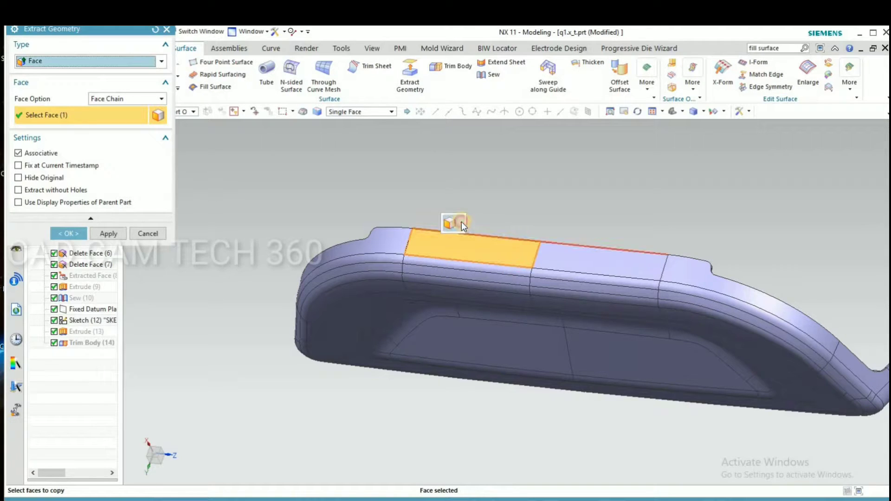
# Step: Extract the part's 110-face chain into a new Extracted Face sheet
pyautogui.click(452, 222)
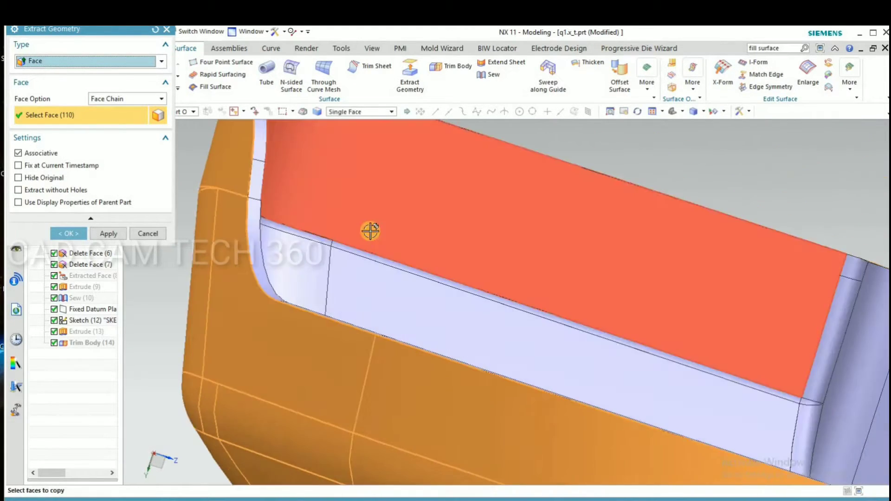
pyautogui.click(68, 233)
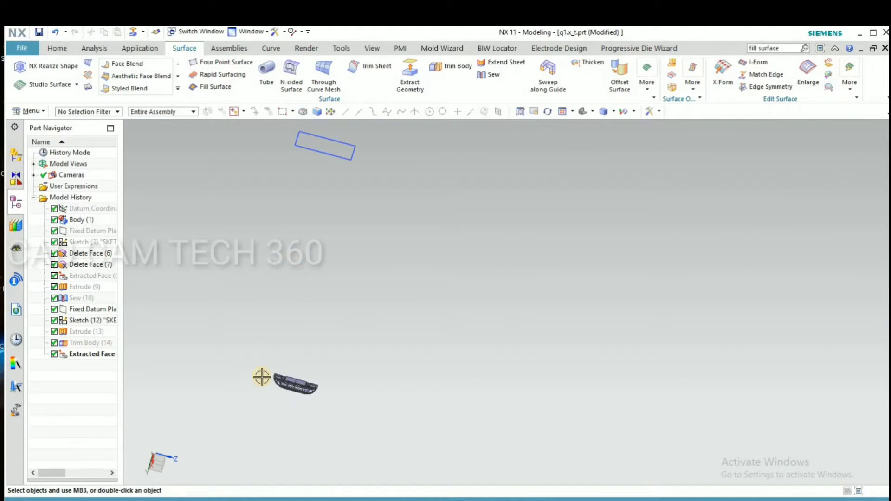
pyautogui.click(81, 219)
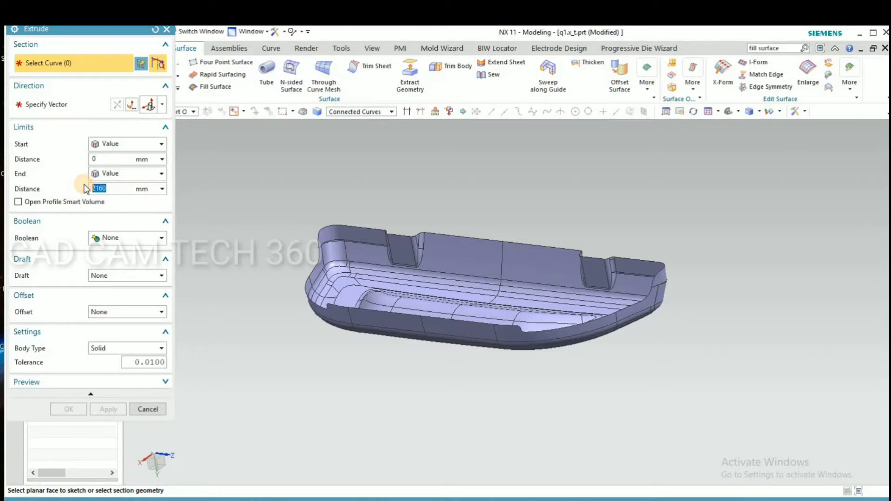
# Step: Extrude the surface's 40-curve lower boundary 55 mm into a wall band, Extrude (16)
pyautogui.write('55')
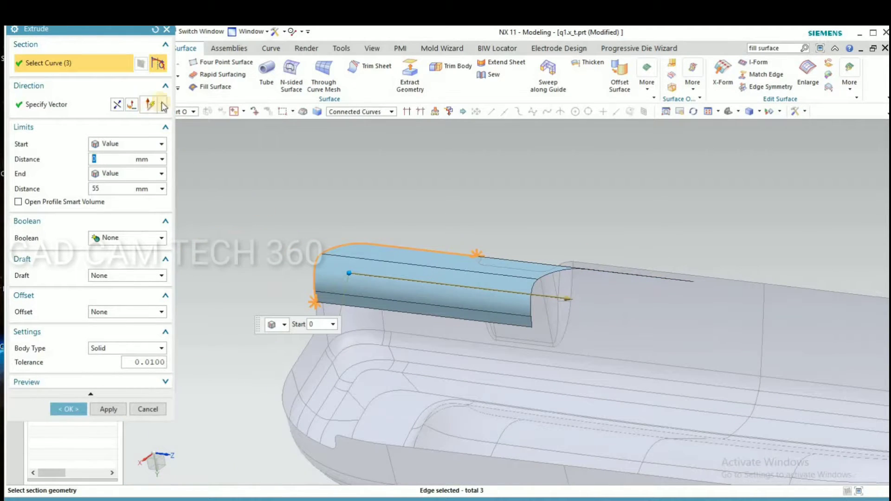
pyautogui.click(161, 104)
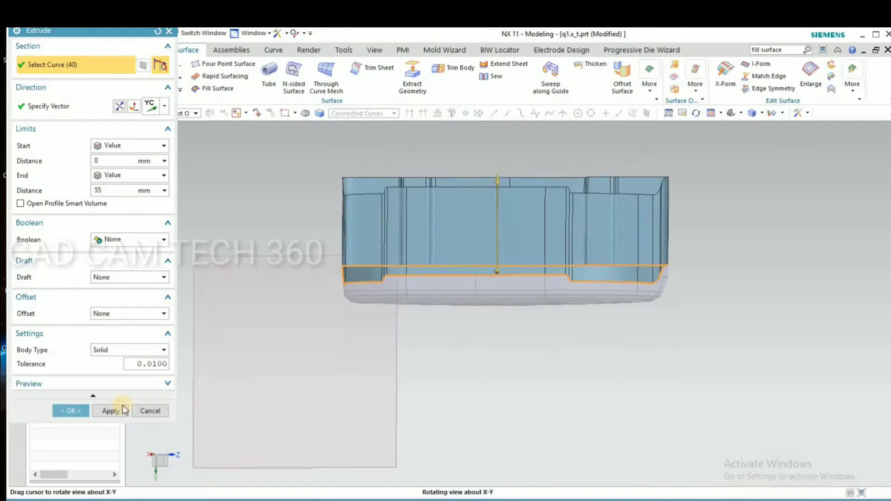
pyautogui.click(71, 410)
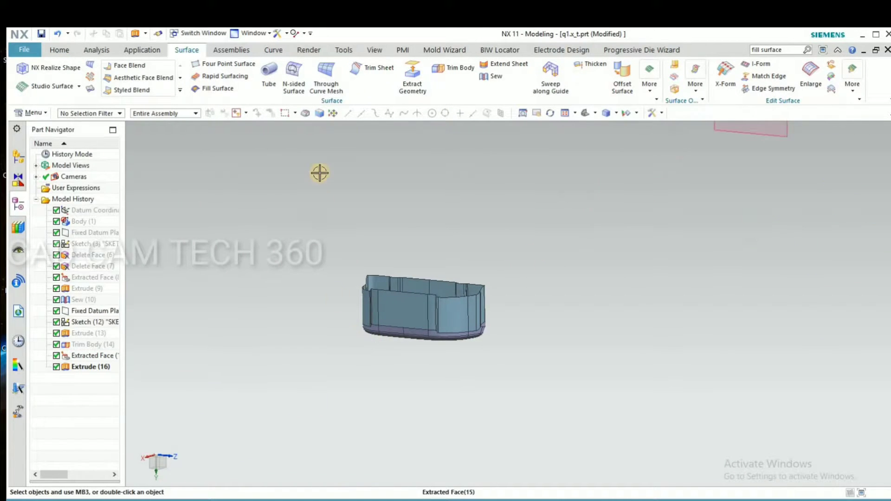
pyautogui.moveTo(489, 76)
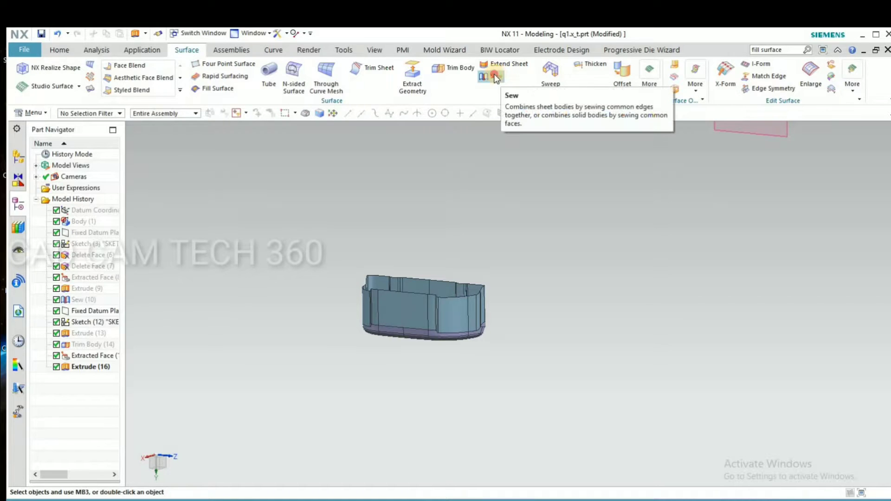
# Step: Sew the cavity sheet and the bottom face sheet into one body, Sew (17)
pyautogui.click(482, 76)
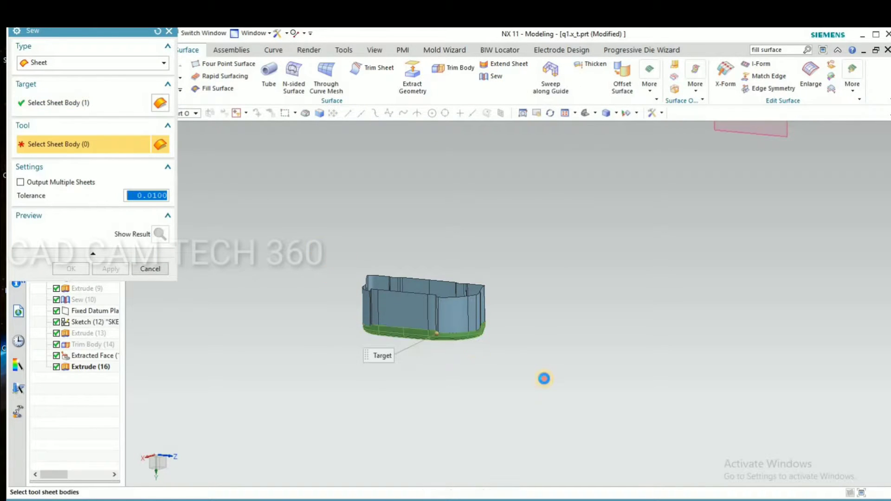
pyautogui.click(70, 268)
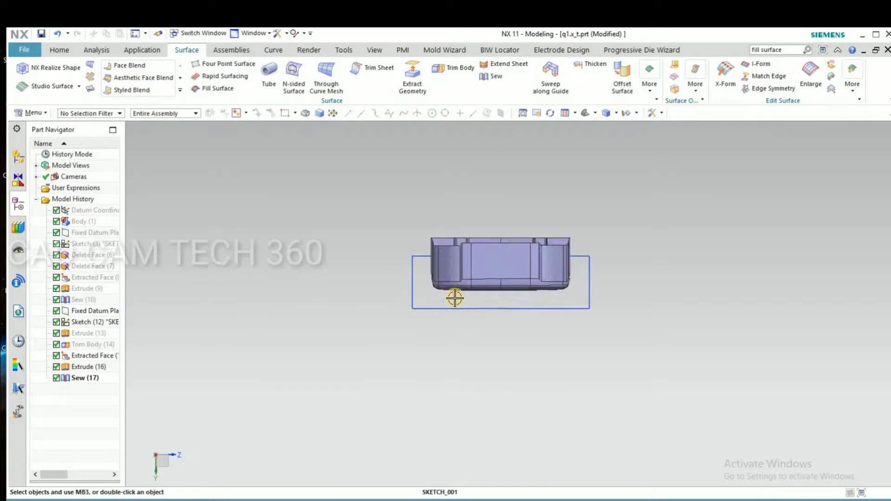
pyautogui.moveTo(455, 298); pyautogui.dragTo(470, 309)
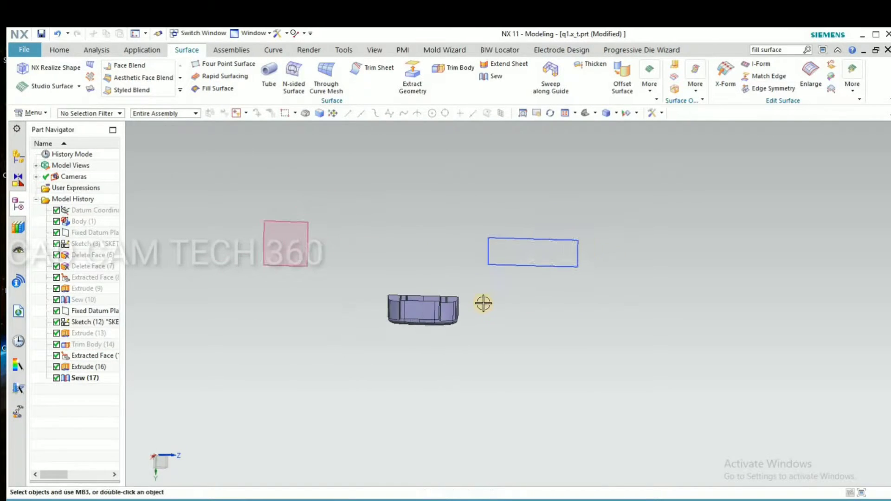
pyautogui.moveTo(482, 303); pyautogui.dragTo(320, 241)
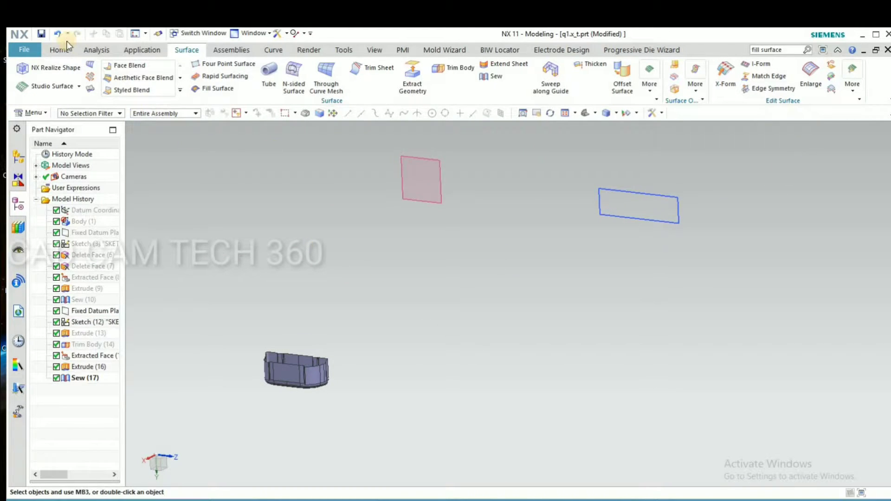
# Step: Split the sewn cavity body along a single rectangle edge with a corrected cutting direction
pyautogui.click(60, 50)
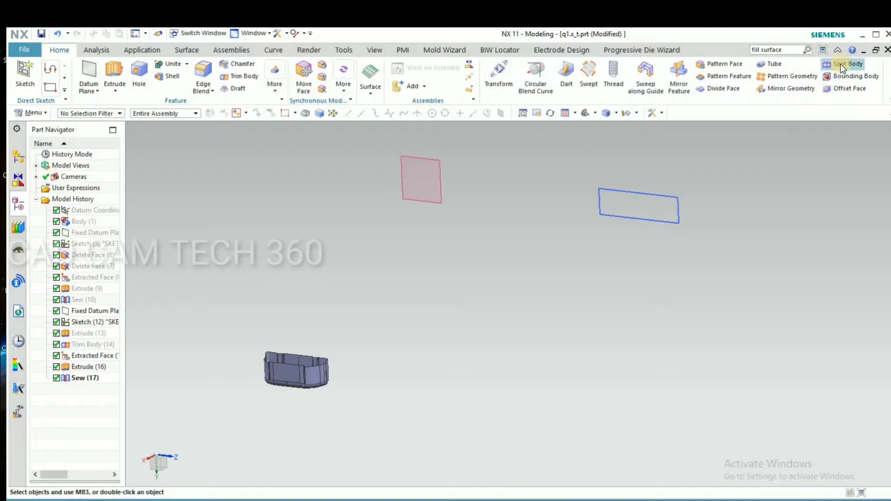
pyautogui.click(846, 64)
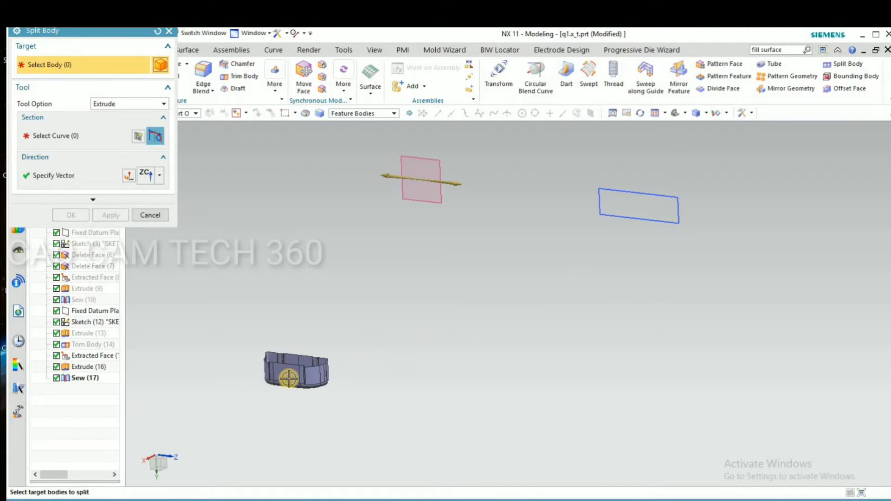
pyautogui.click(295, 370)
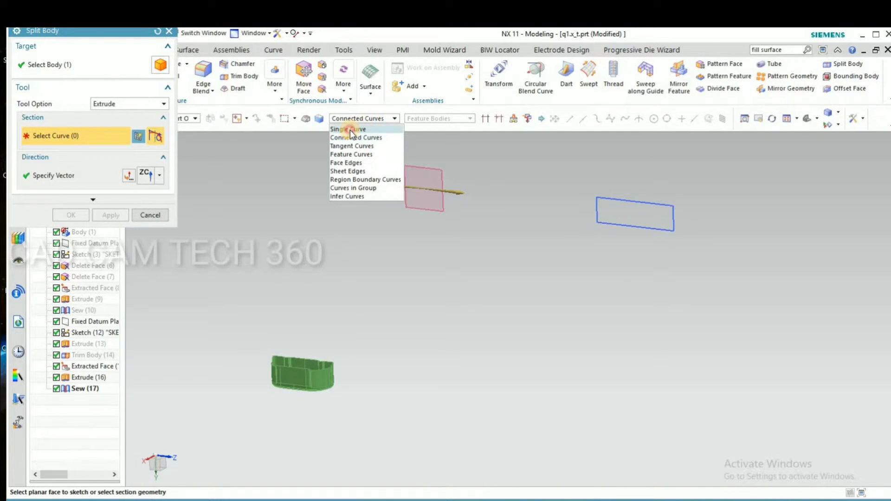
pyautogui.click(347, 129)
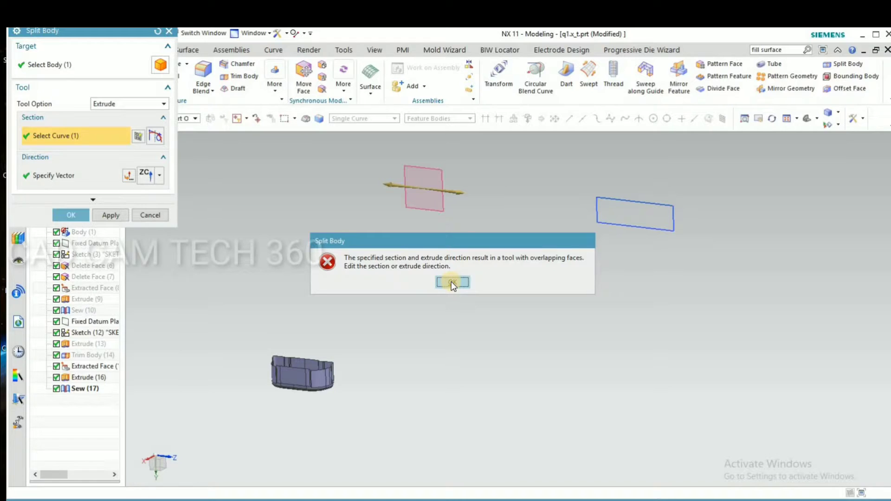
pyautogui.click(452, 282)
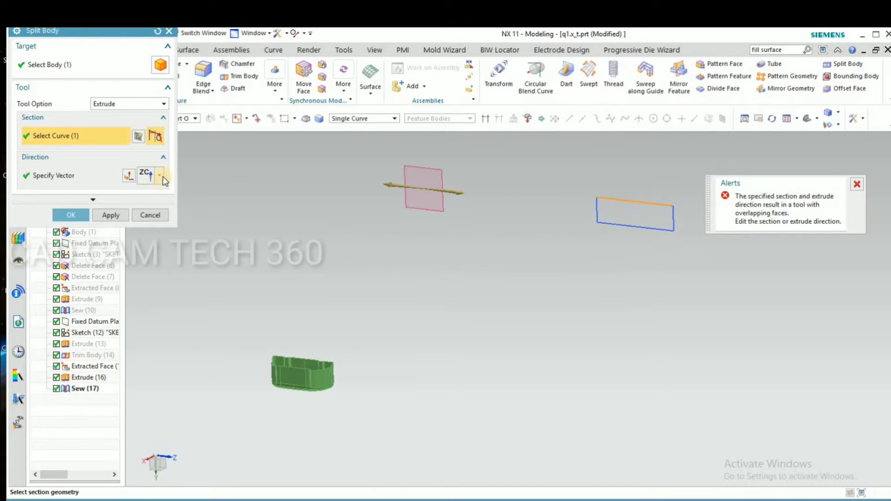
pyautogui.click(160, 176)
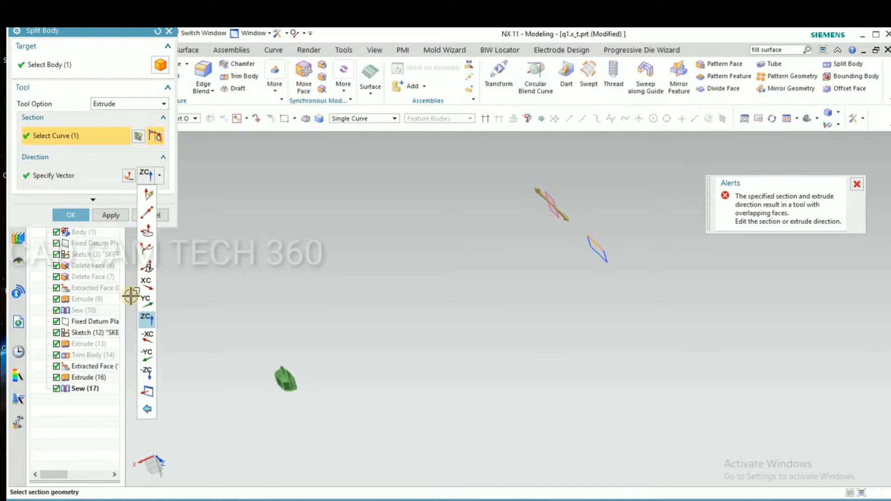
pyautogui.click(147, 282)
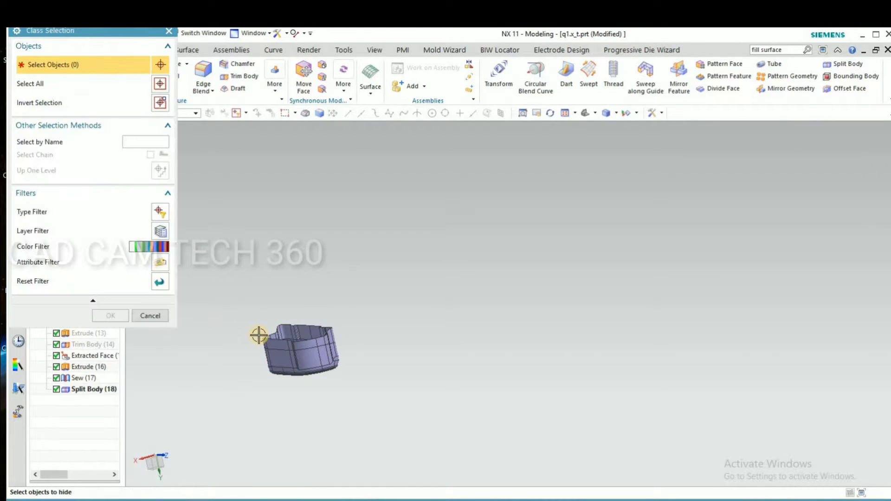
# Step: Hide the red plane sheet and turn the view to look into the split cavity body
pyautogui.click(151, 316)
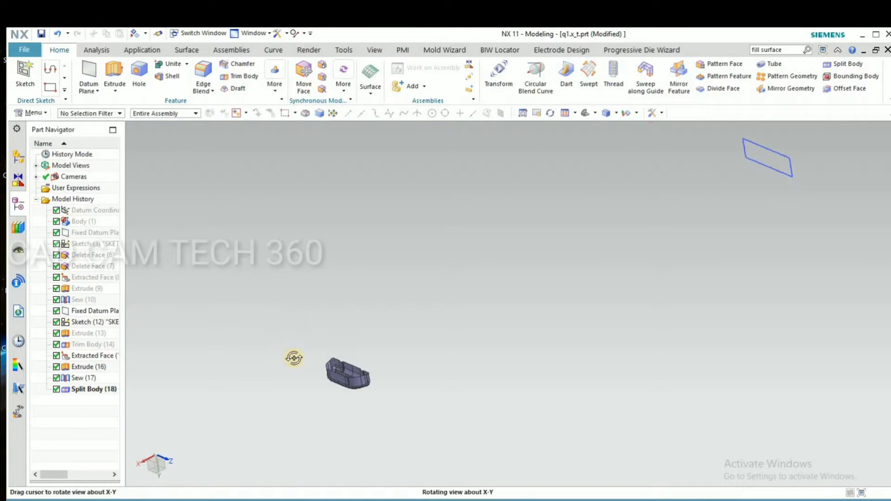
pyautogui.moveTo(292, 358); pyautogui.dragTo(371, 430)
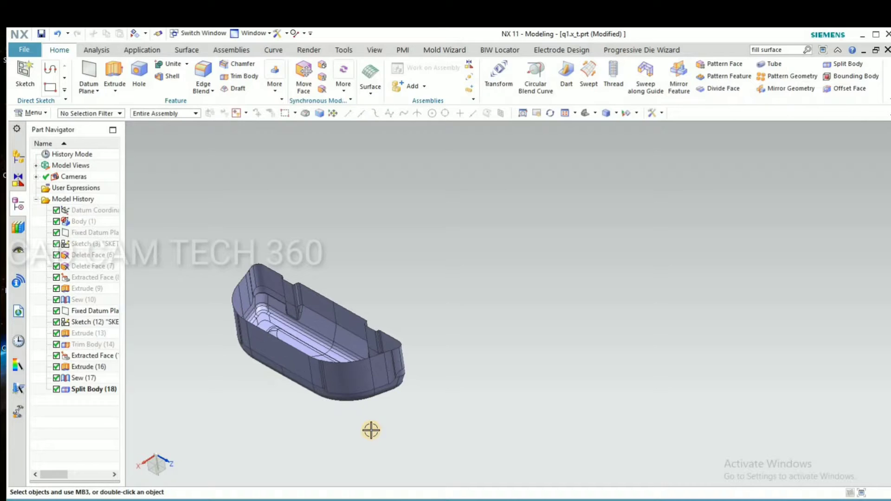
pyautogui.moveTo(371, 430); pyautogui.dragTo(331, 277)
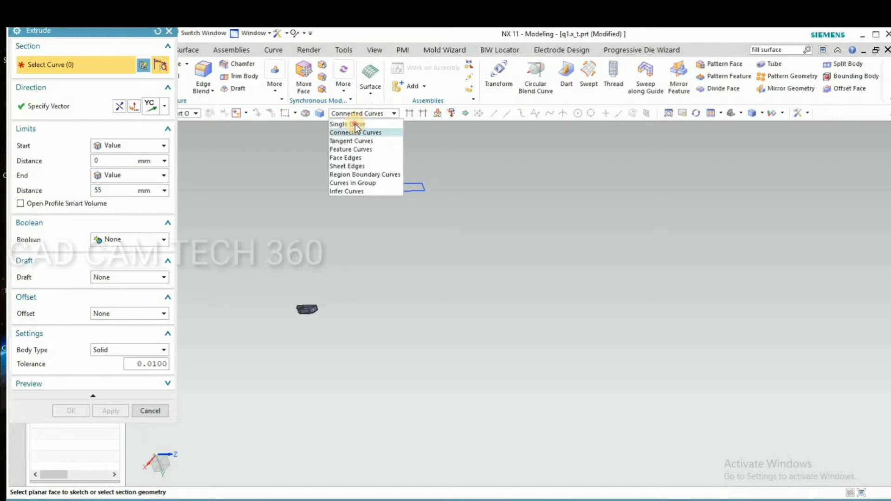
# Step: Extrude one rectangle edge into a flat sheet with limits 1950 and 2250 crossing the cavity body
pyautogui.click(346, 124)
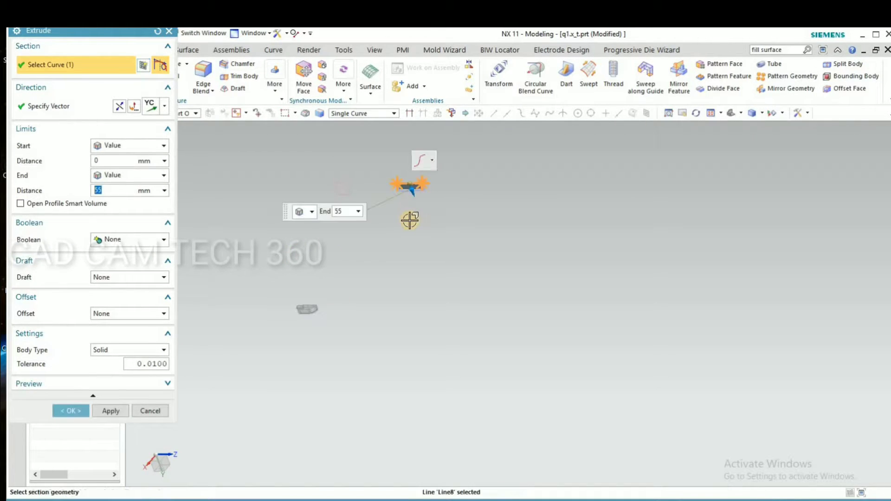
pyautogui.click(164, 105)
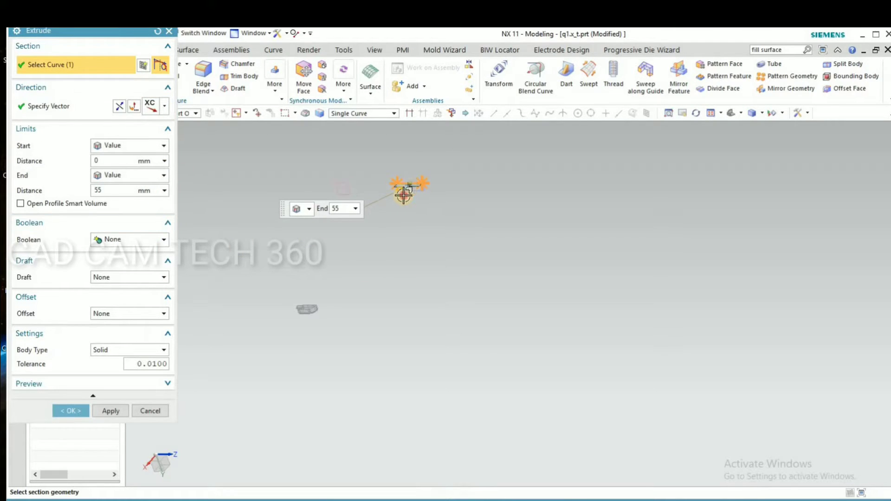
pyautogui.write('2250')
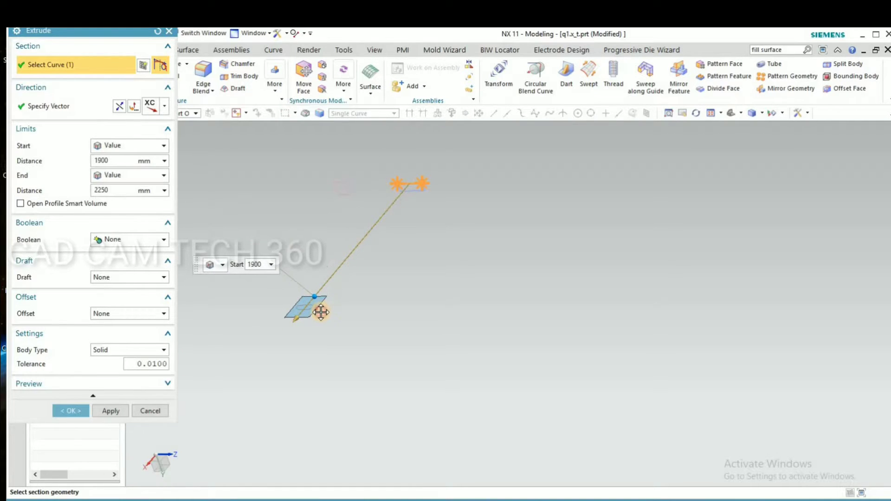
pyautogui.write('1950')
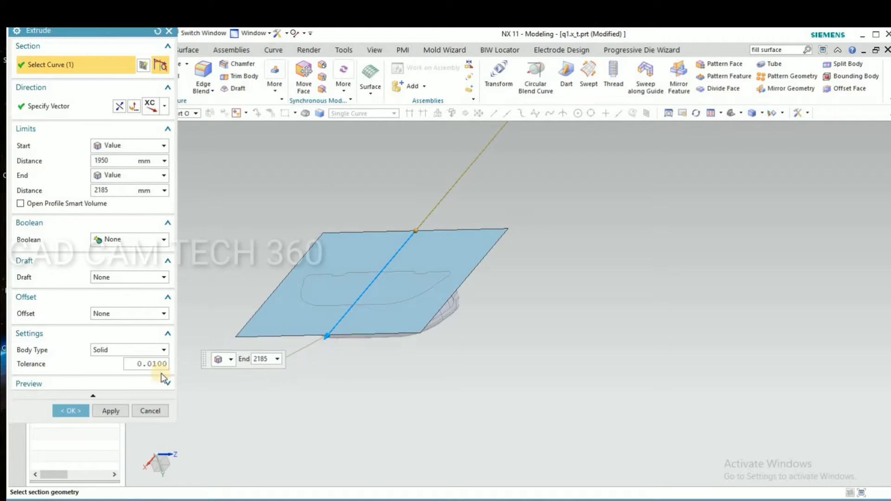
pyautogui.click(70, 410)
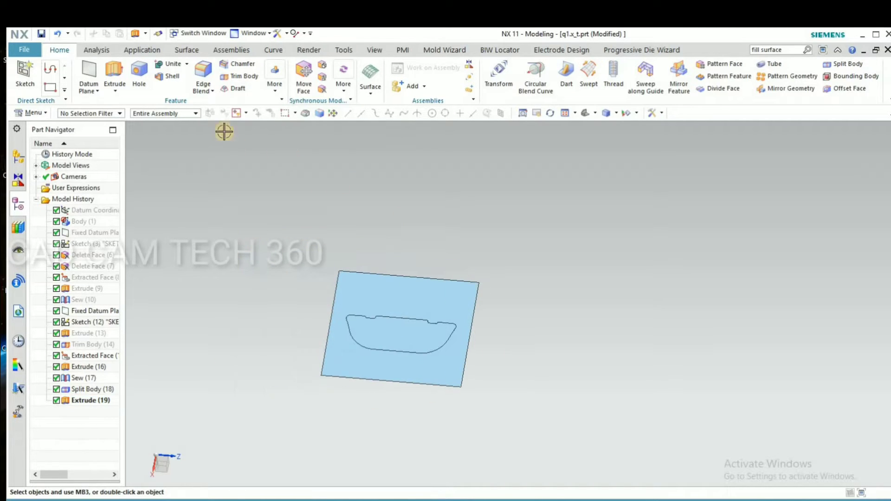
pyautogui.click(186, 50)
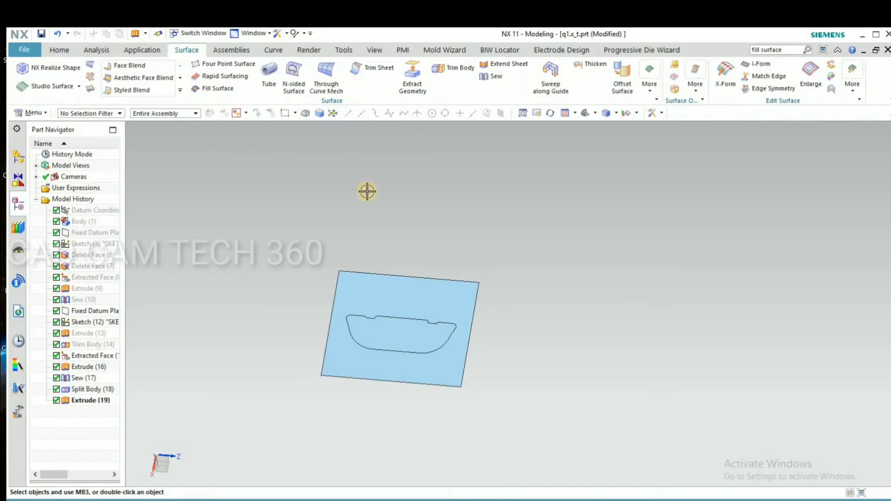
pyautogui.moveTo(509, 139)
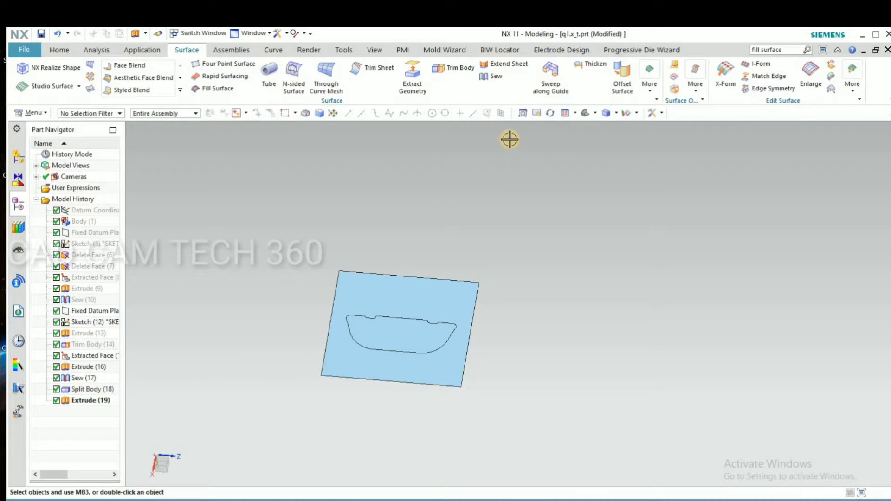
pyautogui.moveTo(469, 129)
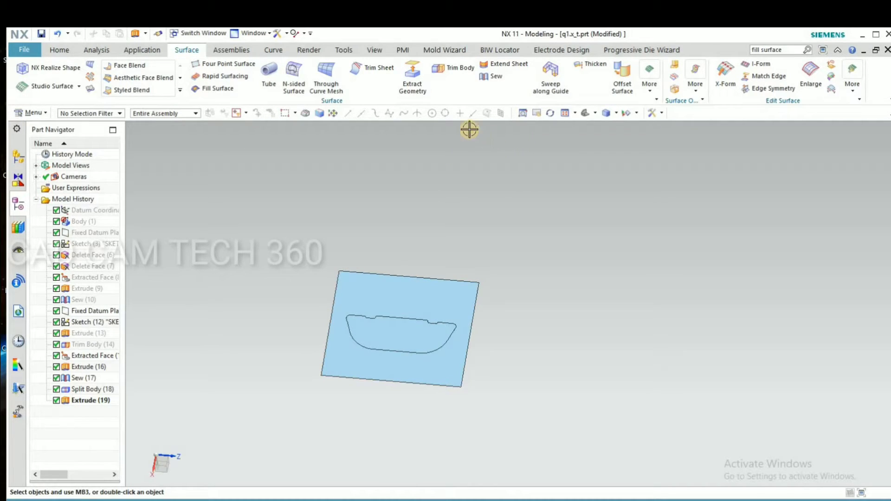
# Step: Trim the flat sheet along the cavity body's outline as the boundary, Trim Sheet (20)
pyautogui.click(371, 68)
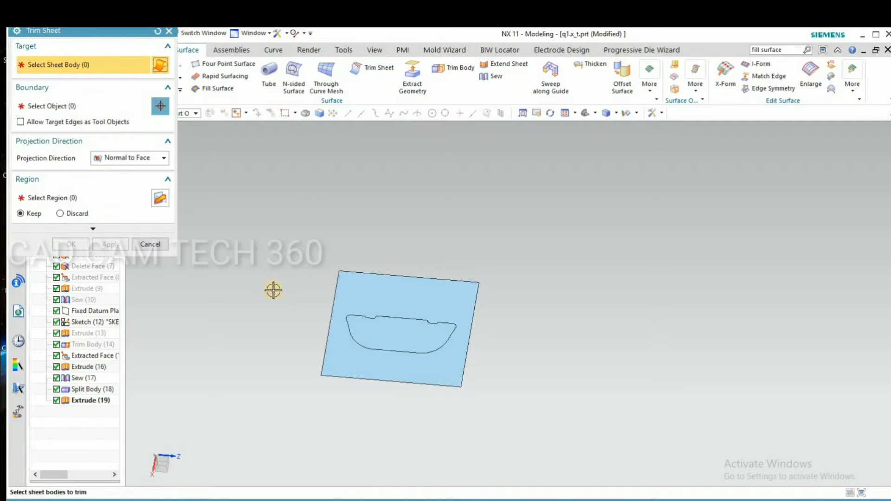
pyautogui.moveTo(283, 335)
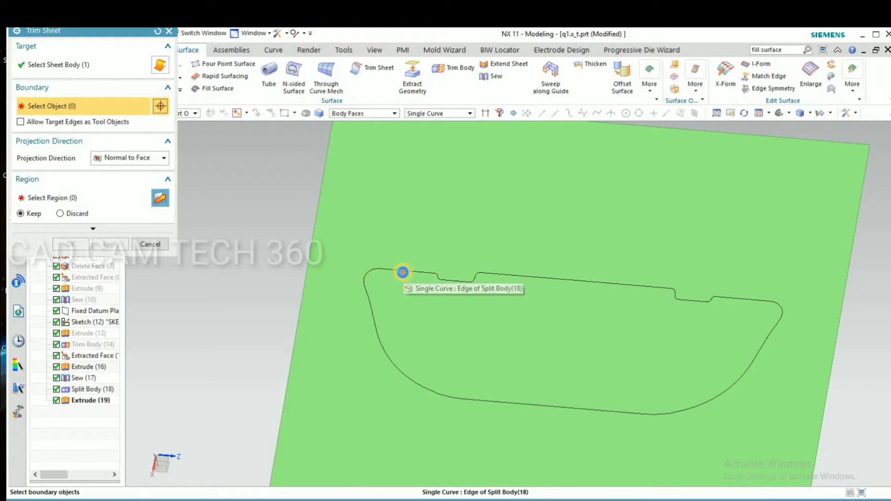
pyautogui.click(110, 244)
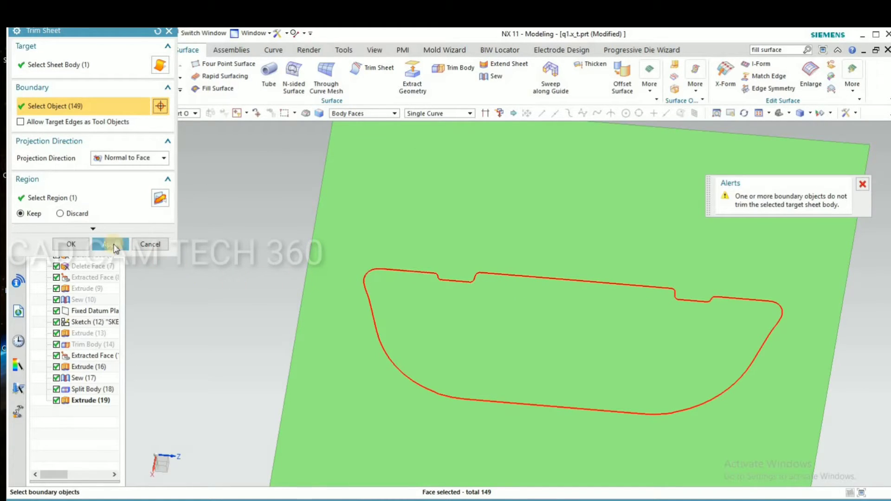
pyautogui.click(109, 244)
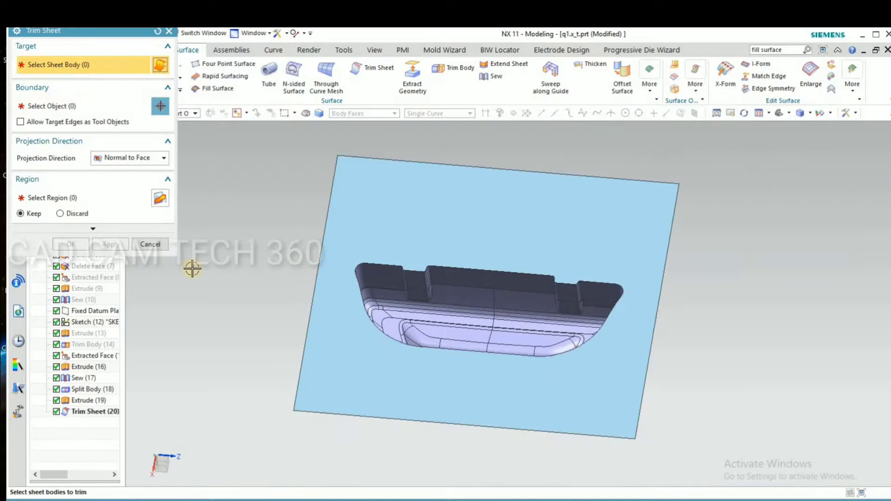
pyautogui.click(150, 244)
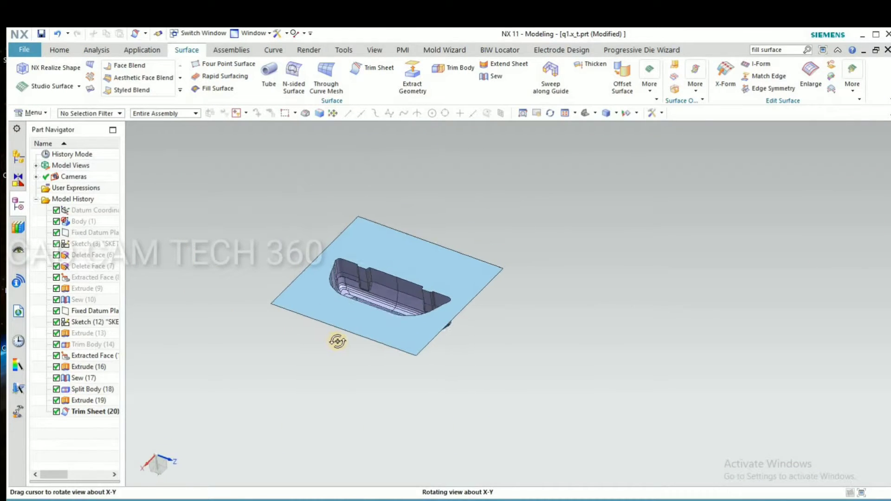
# Step: Extrude the trimmed sheet's outer edges 77 mm into vertical walls forming an open box
pyautogui.moveTo(338, 340); pyautogui.dragTo(282, 285)
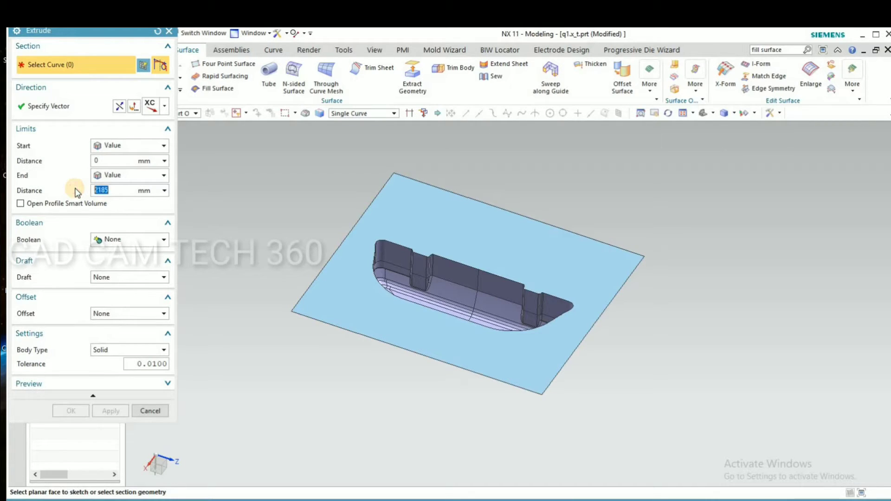
pyautogui.write('77')
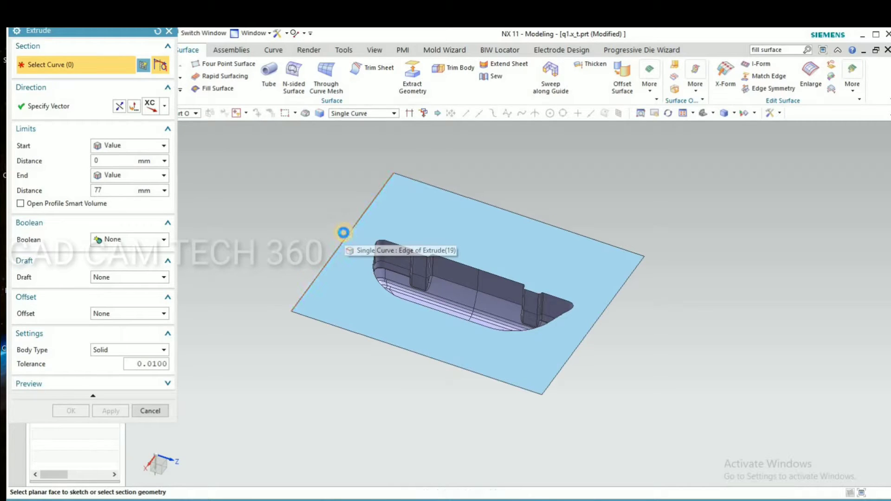
pyautogui.click(344, 233)
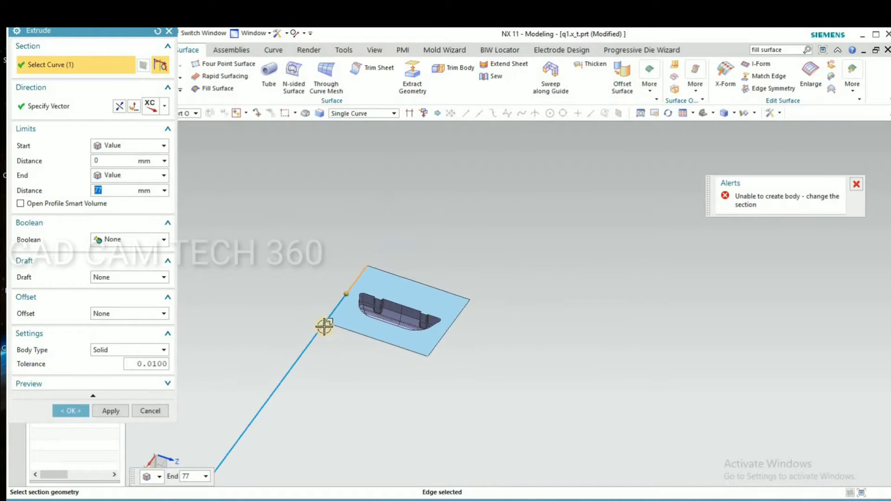
pyautogui.click(165, 106)
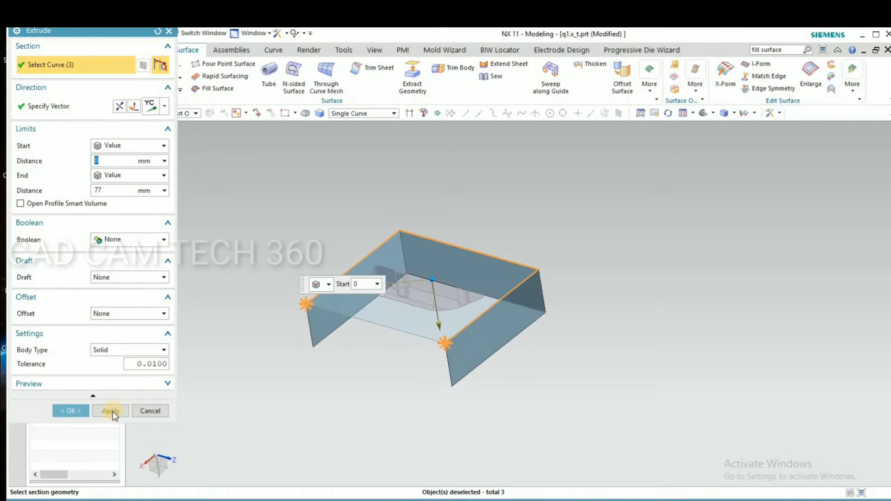
pyautogui.click(110, 410)
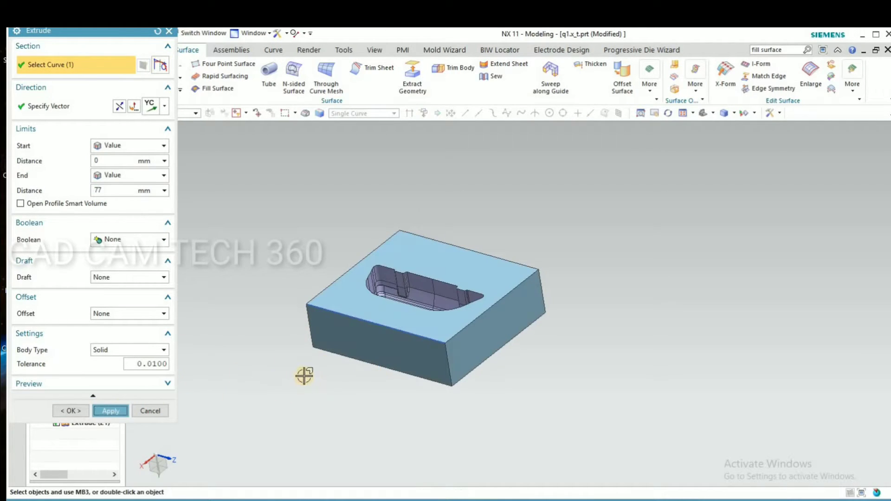
pyautogui.moveTo(304, 375); pyautogui.dragTo(337, 285)
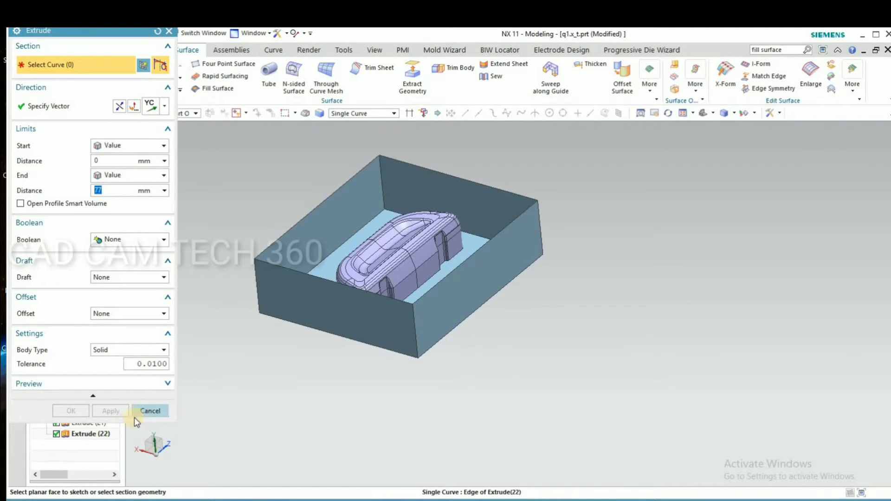
pyautogui.click(150, 410)
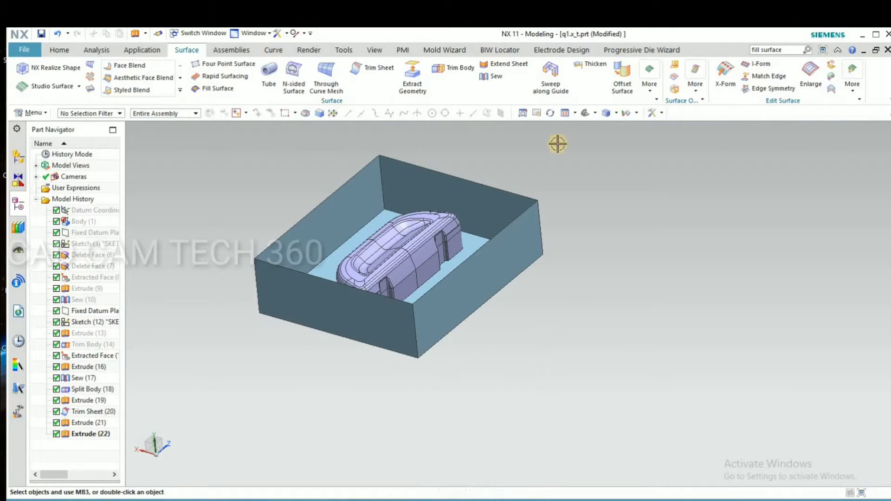
pyautogui.moveTo(650, 91)
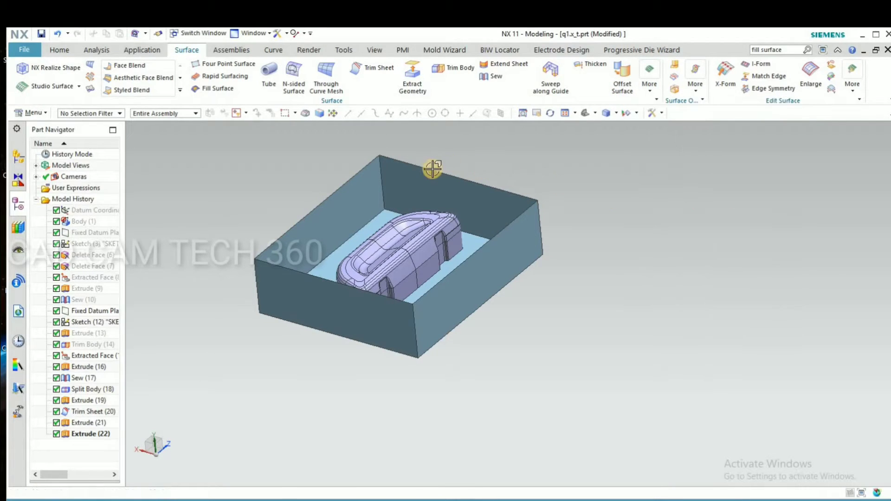
# Step: Cap the box's open top with an N-Sided Surface across its four top edges
pyautogui.click(294, 77)
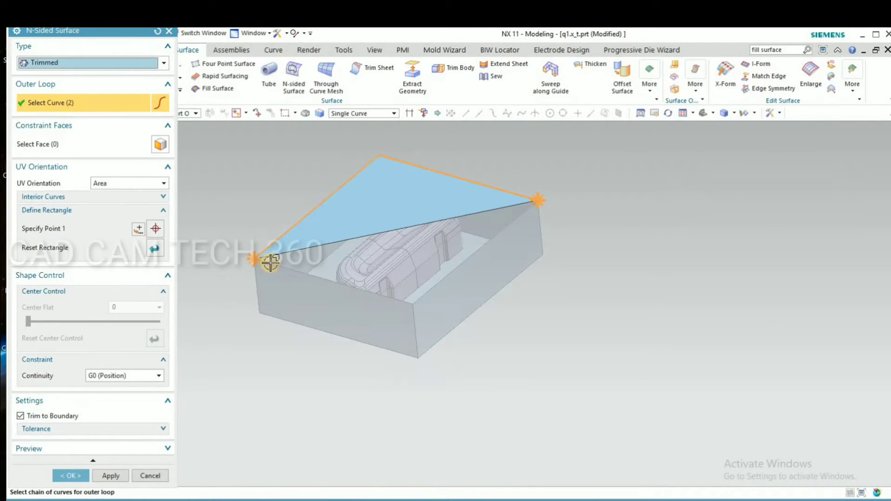
pyautogui.click(394, 291)
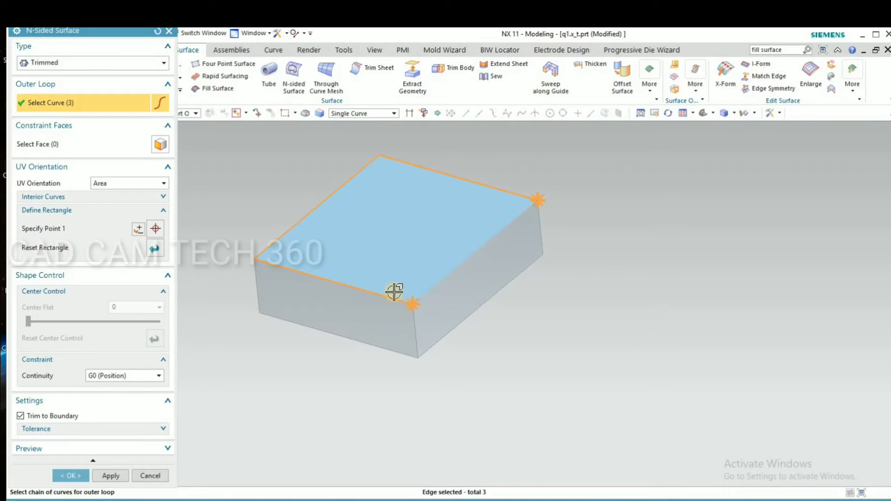
pyautogui.click(69, 476)
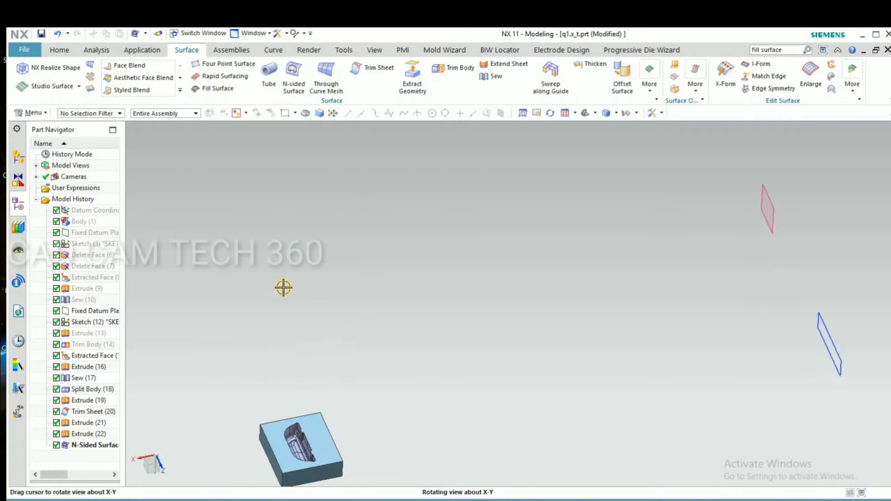
pyautogui.moveTo(284, 288); pyautogui.dragTo(386, 204)
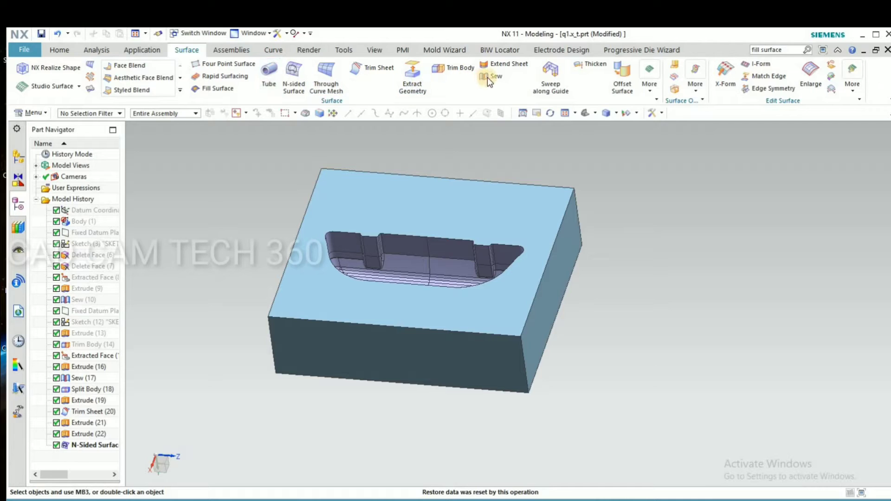
# Step: Sew the cap, walls and cavity sheets into one closed block, Sew (24)
pyautogui.click(495, 76)
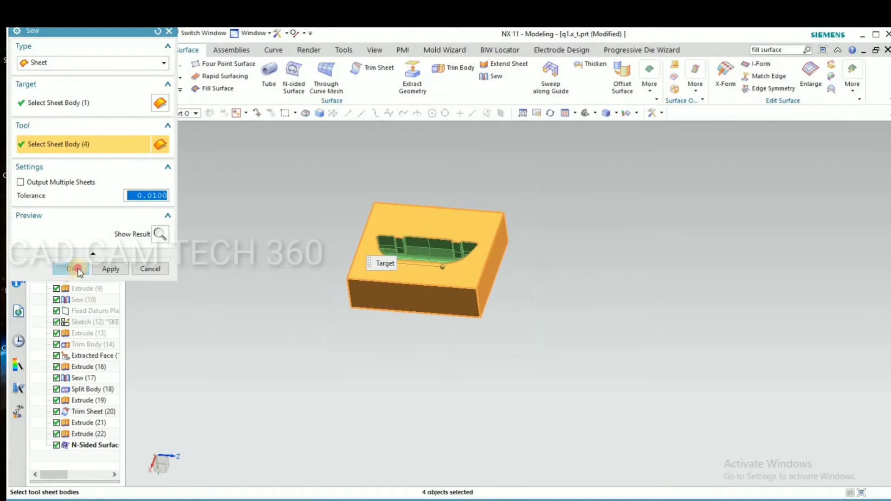
pyautogui.click(70, 269)
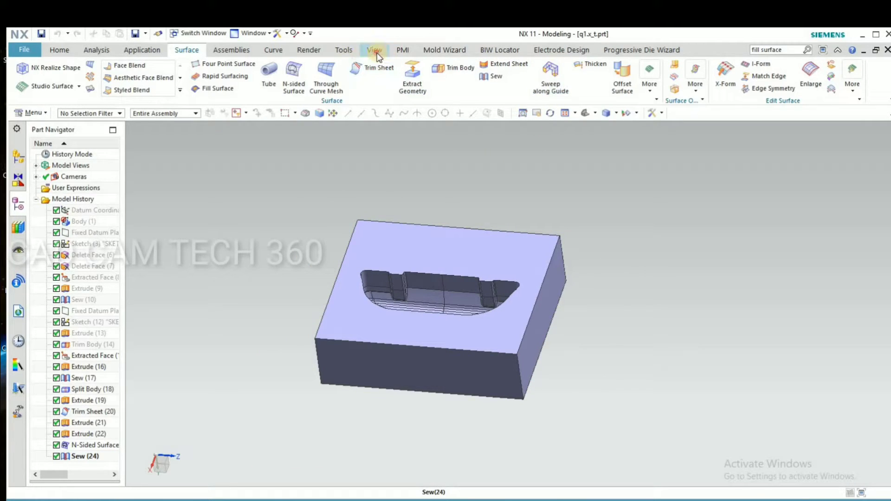
pyautogui.click(374, 50)
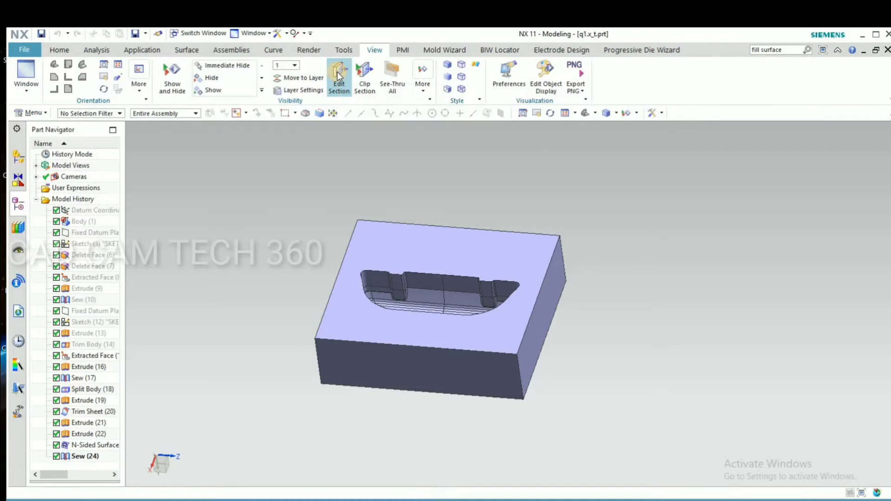
pyautogui.click(364, 77)
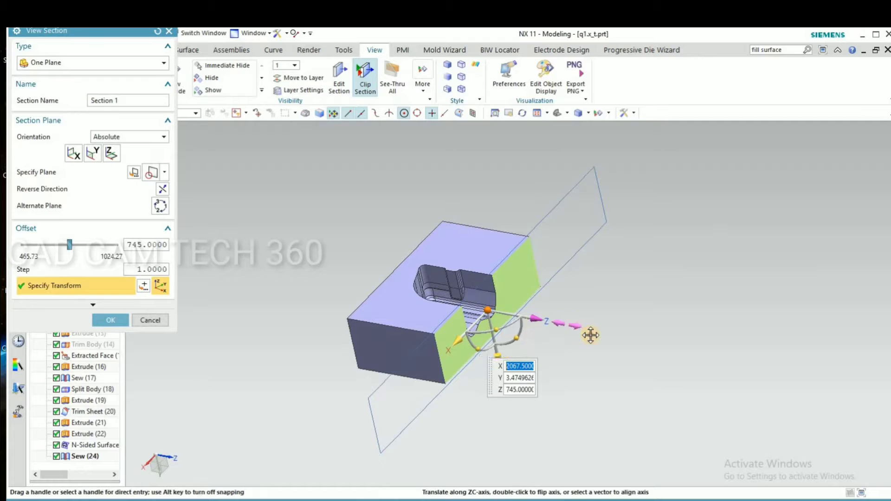
pyautogui.moveTo(590, 334); pyautogui.dragTo(528, 329)
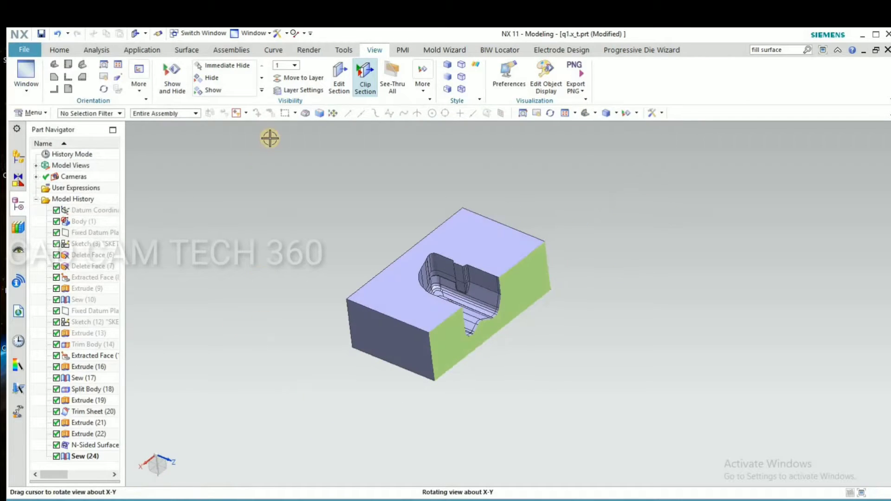
pyautogui.moveTo(270, 137); pyautogui.dragTo(328, 253)
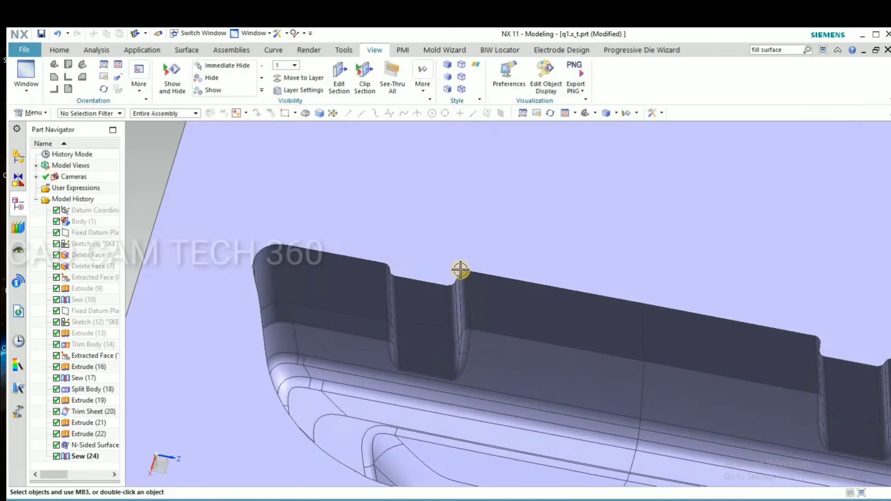
pyautogui.moveTo(461, 270); pyautogui.dragTo(420, 304)
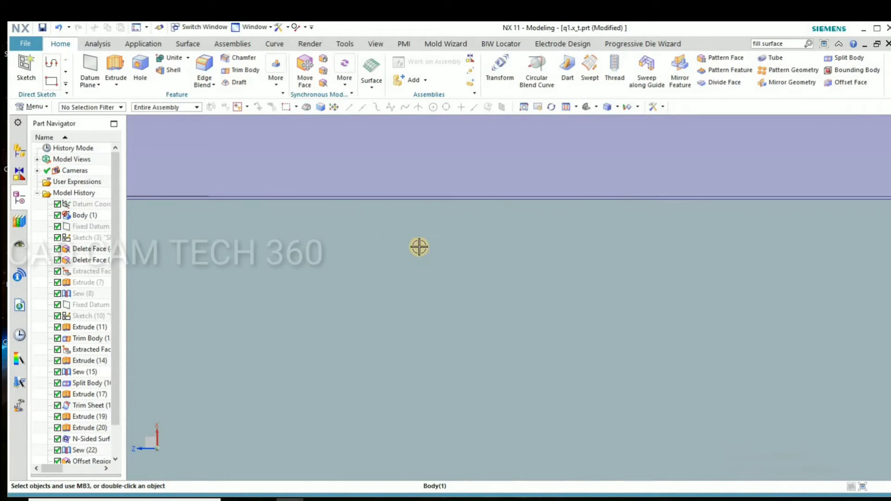
# Step: Colour the part in the cavity red and inspect it inside the translucent block
pyautogui.moveTo(418, 247); pyautogui.dragTo(546, 273)
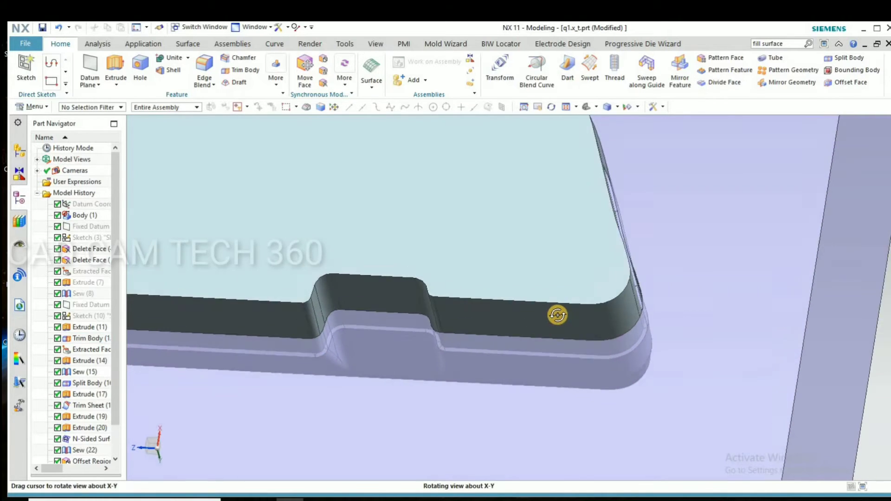
pyautogui.moveTo(557, 316); pyautogui.dragTo(561, 328)
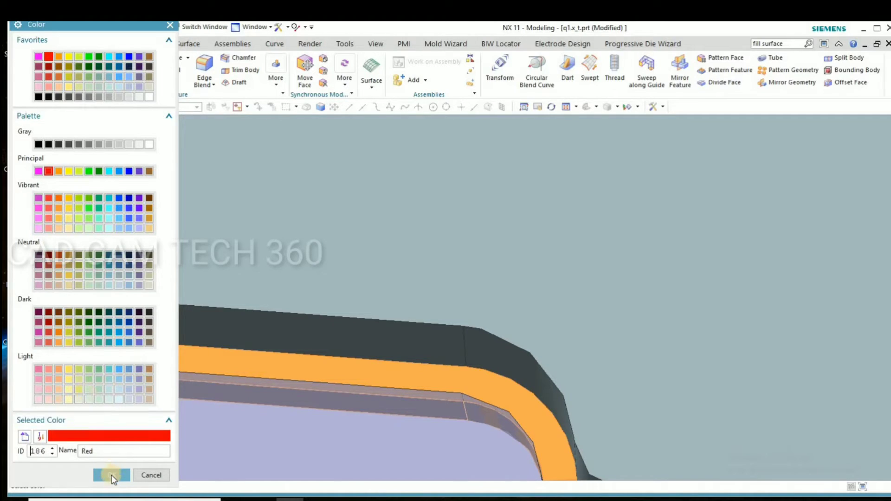
pyautogui.click(110, 475)
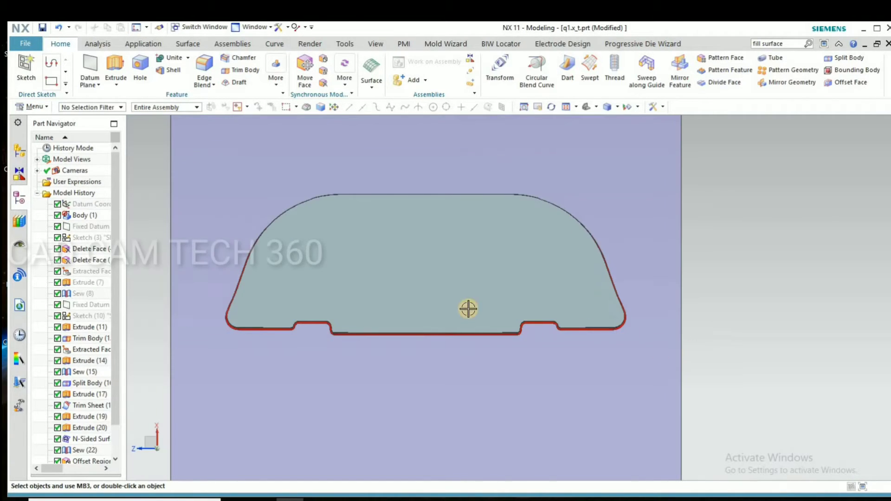
pyautogui.moveTo(468, 309); pyautogui.dragTo(447, 294)
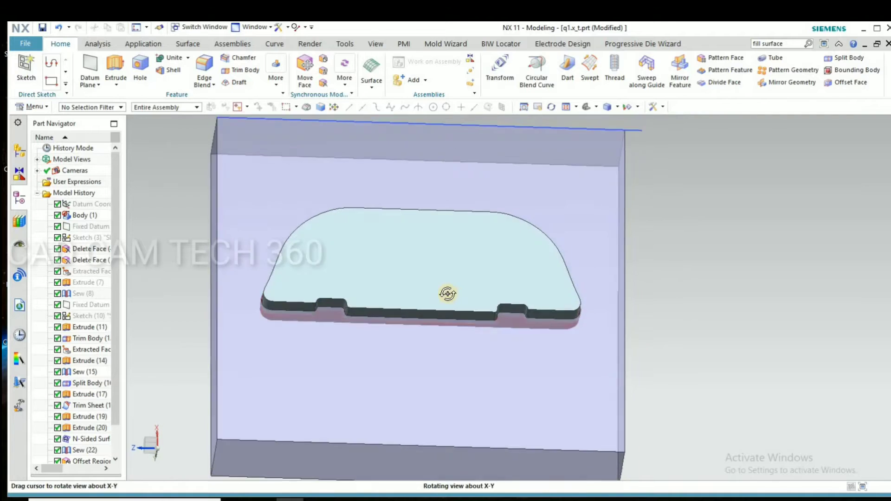
pyautogui.moveTo(447, 293); pyautogui.dragTo(428, 323)
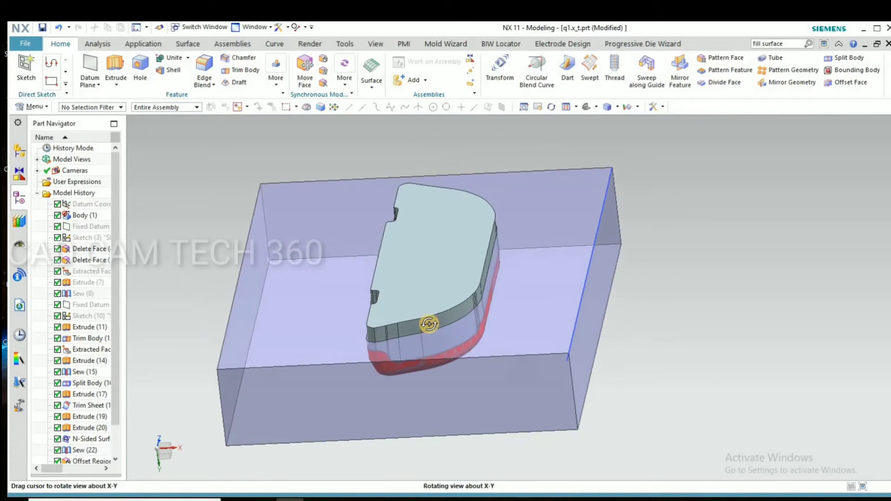
pyautogui.moveTo(429, 324); pyautogui.dragTo(426, 297)
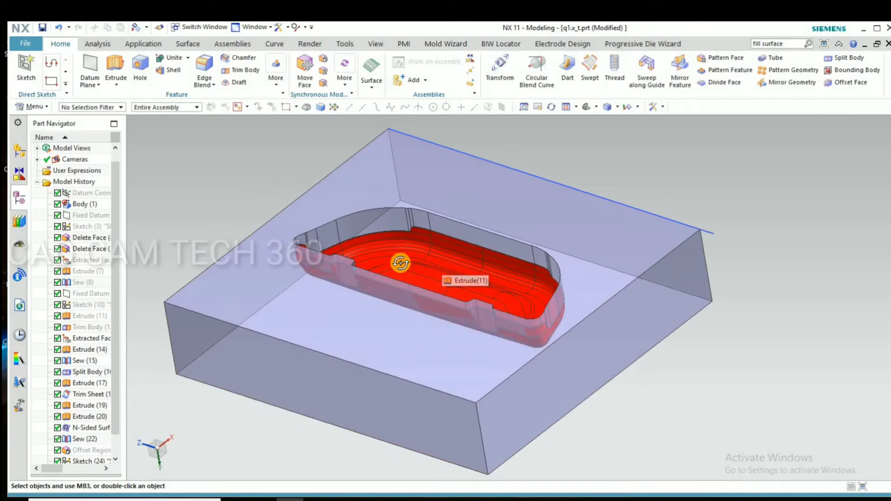
pyautogui.moveTo(401, 262); pyautogui.dragTo(401, 227)
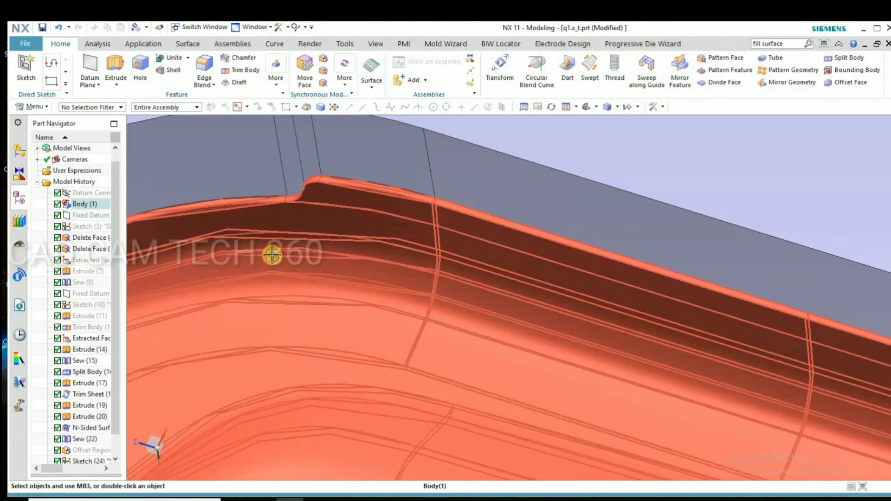
pyautogui.moveTo(272, 254); pyautogui.dragTo(356, 342)
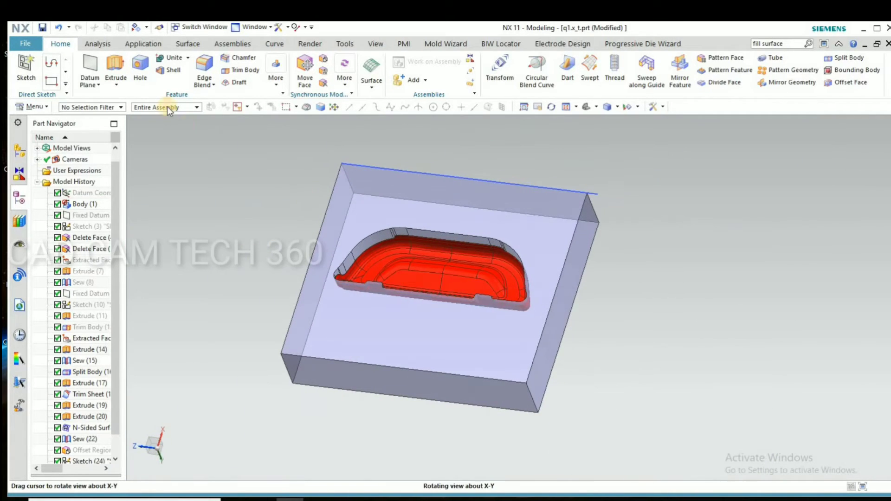
# Step: Round the cavity rim edge chains with a 5 mm Edge Blend using tangent selection
pyautogui.click(203, 71)
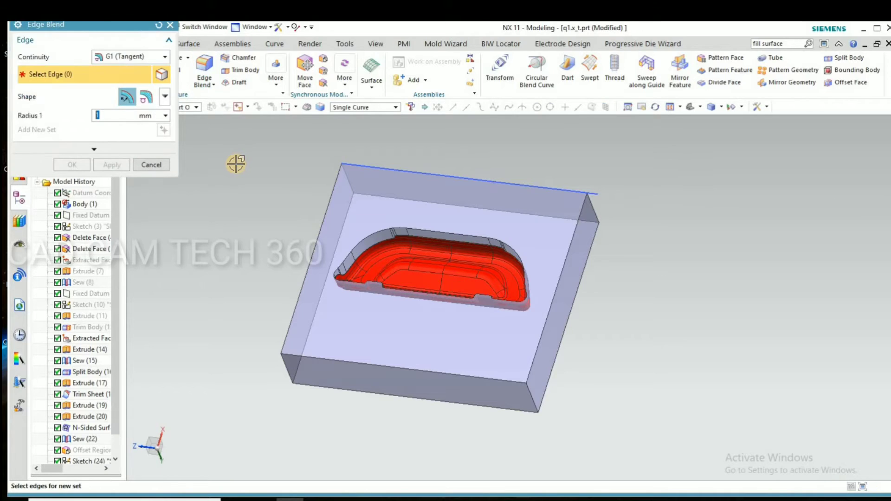
pyautogui.write('5')
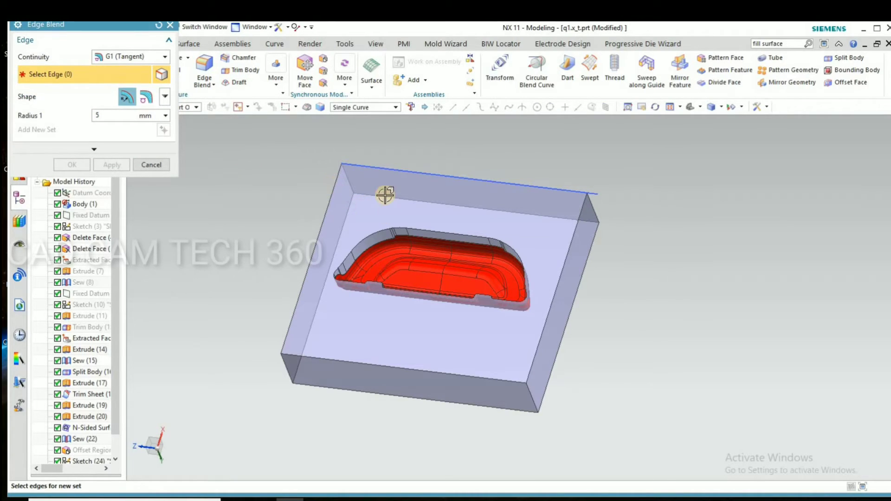
pyautogui.click(395, 107)
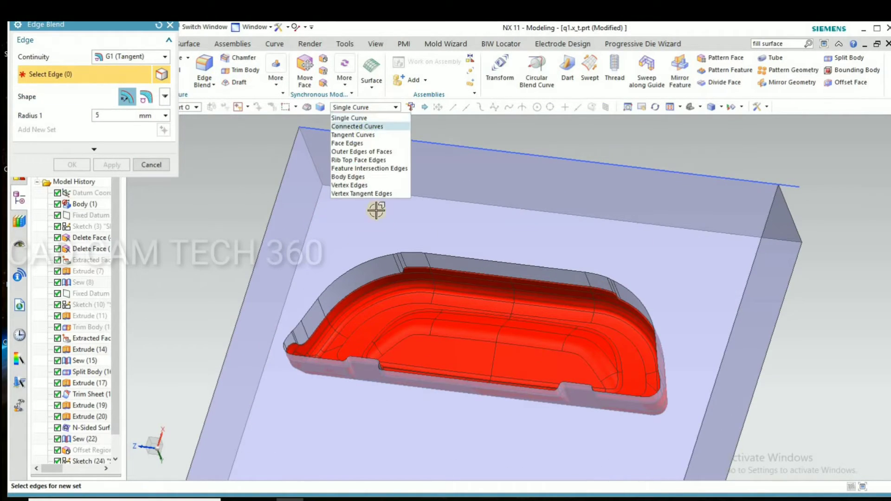
pyautogui.click(357, 126)
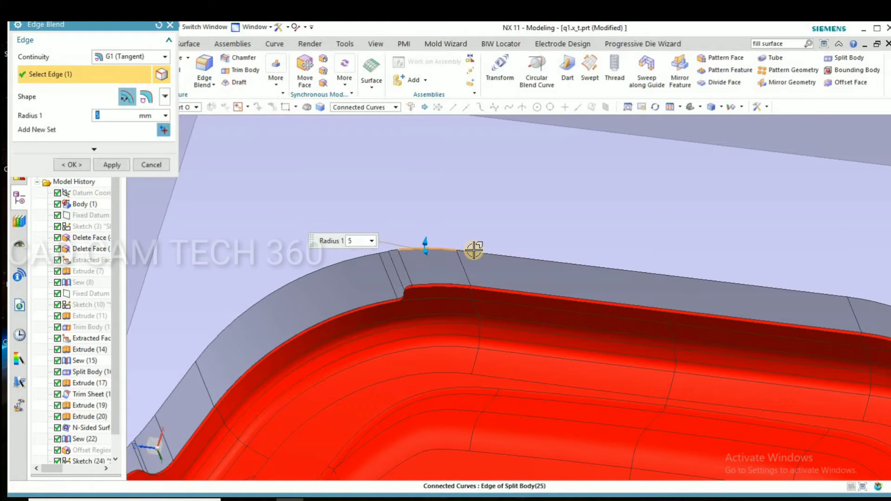
pyautogui.click(474, 249)
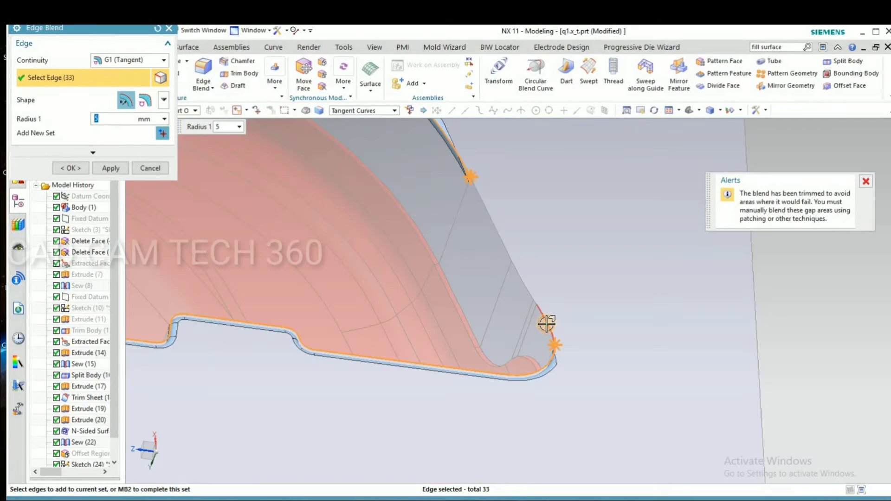
pyautogui.click(495, 221)
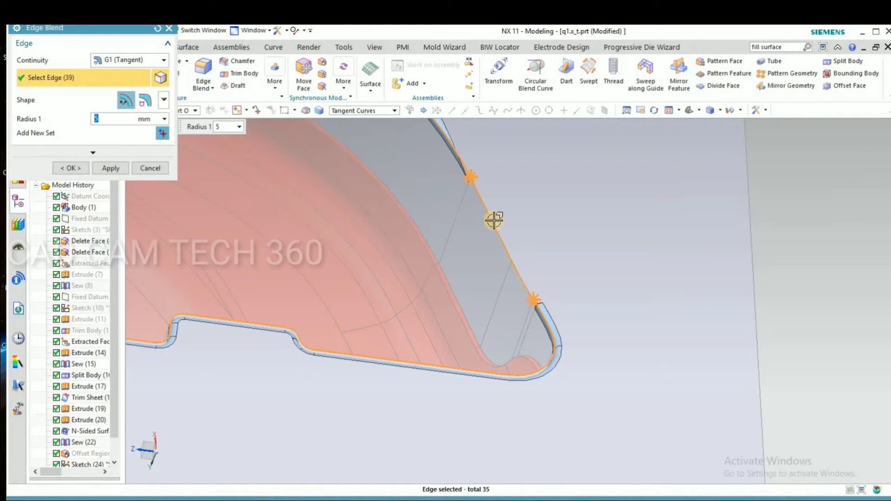
pyautogui.moveTo(494, 221); pyautogui.dragTo(469, 252)
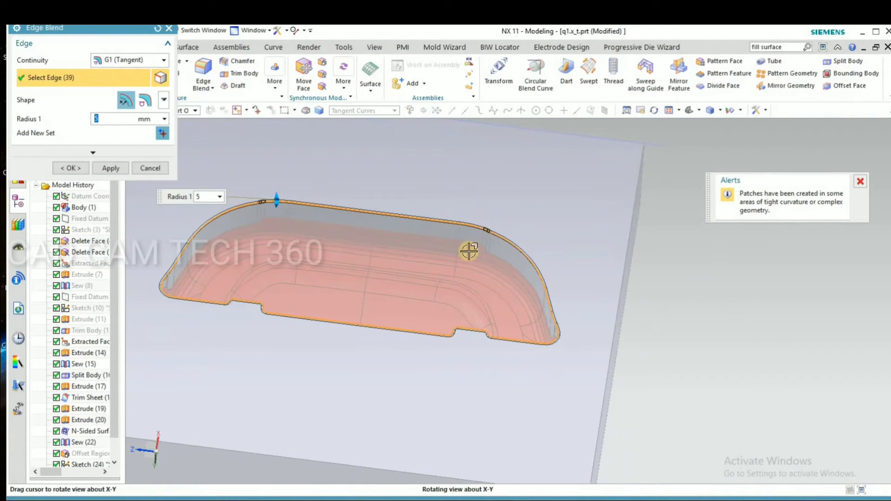
pyautogui.moveTo(469, 252); pyautogui.dragTo(423, 278)
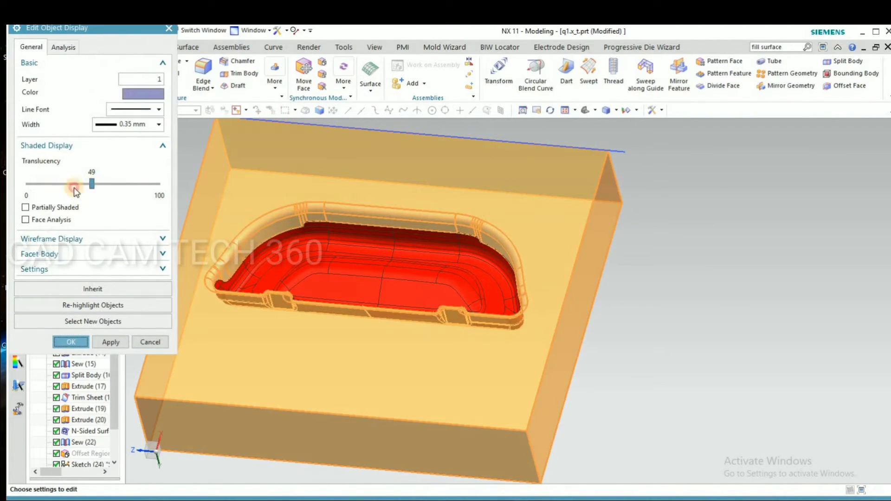
# Step: Make the die block translucent and offset a side face outward by 50
pyautogui.moveTo(91, 184); pyautogui.dragTo(26, 184)
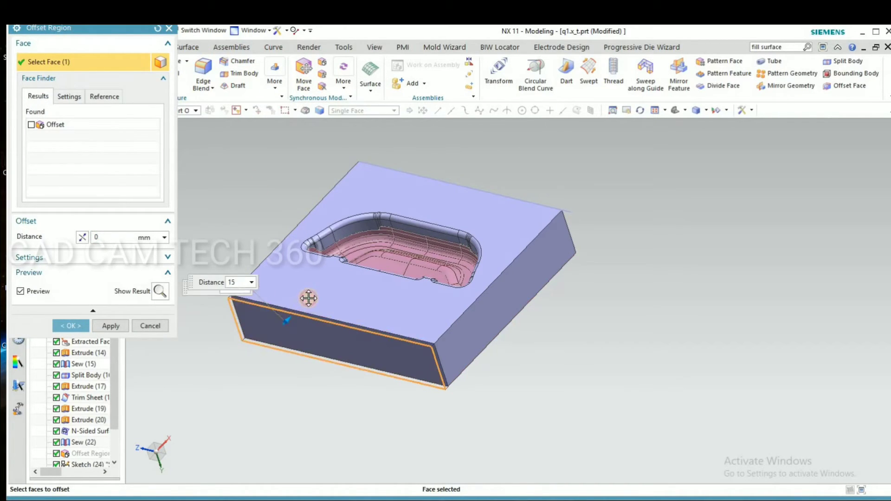
pyautogui.write('50')
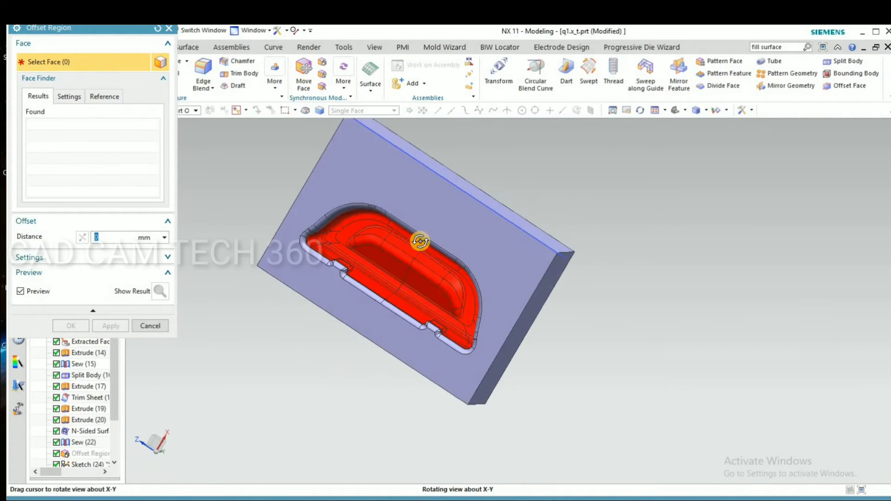
pyautogui.click(398, 256)
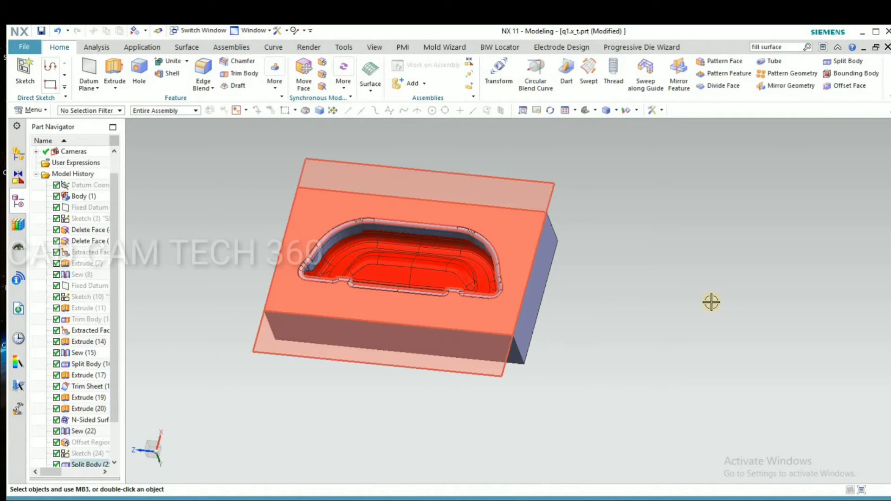
# Step: Hide the red cavity body with Ctrl+B and inspect the empty filleted cavity
pyautogui.moveTo(711, 302); pyautogui.dragTo(774, 336)
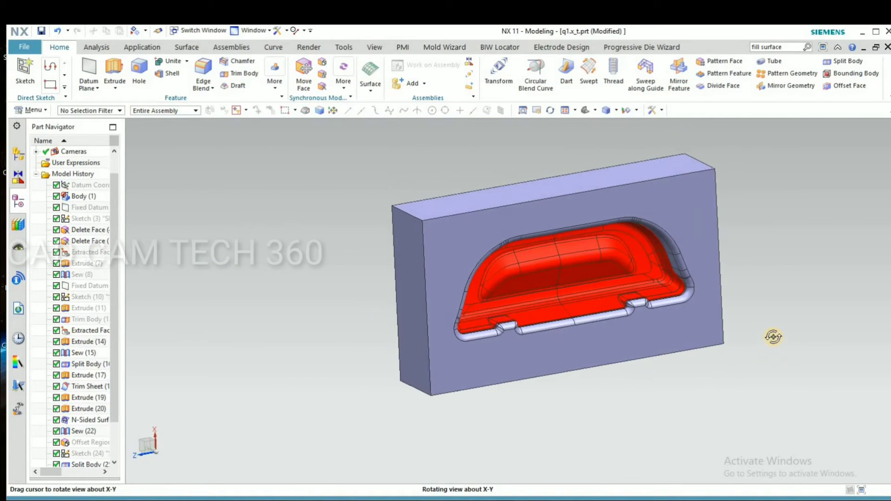
pyautogui.moveTo(773, 337); pyautogui.dragTo(280, 248)
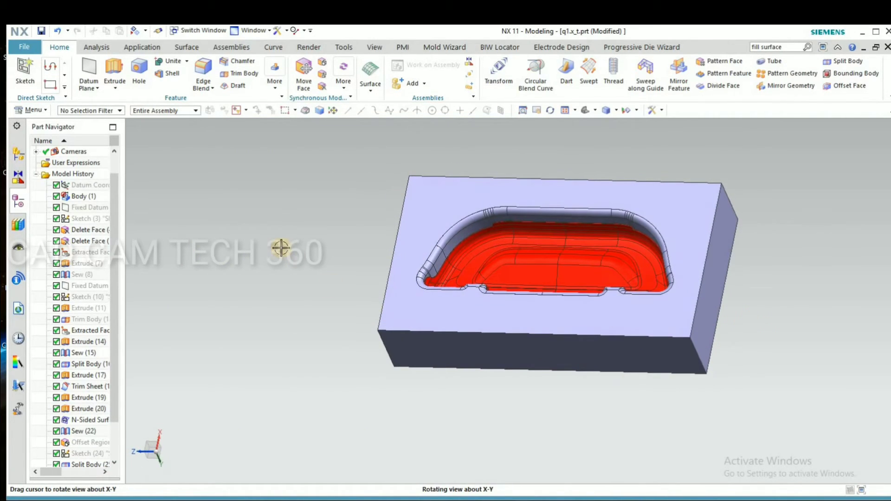
pyautogui.click(79, 195)
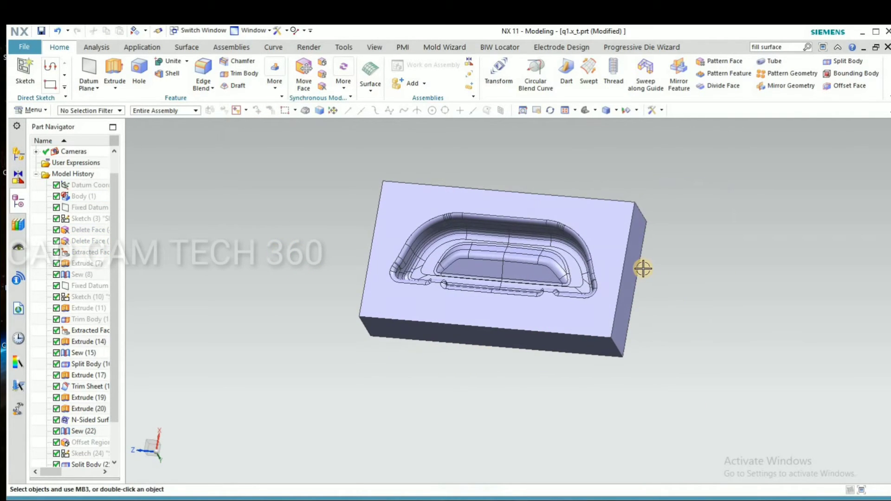
pyautogui.moveTo(644, 269); pyautogui.dragTo(713, 347)
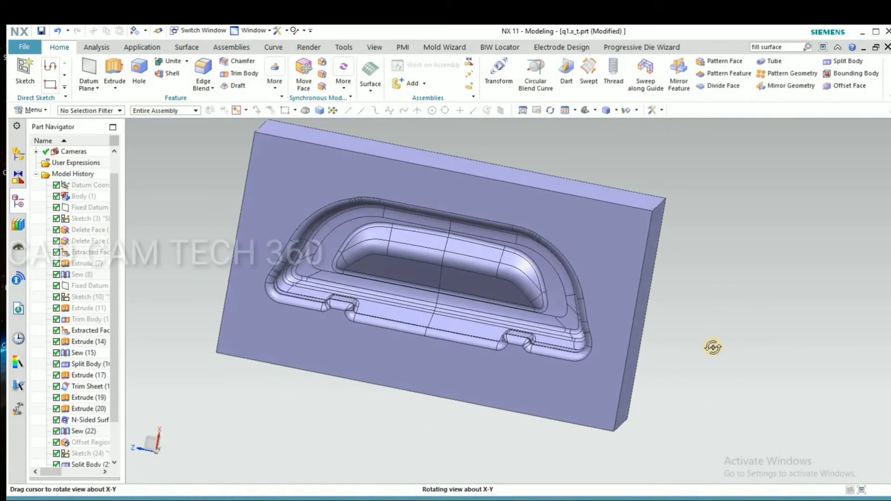
pyautogui.moveTo(713, 347); pyautogui.dragTo(719, 307)
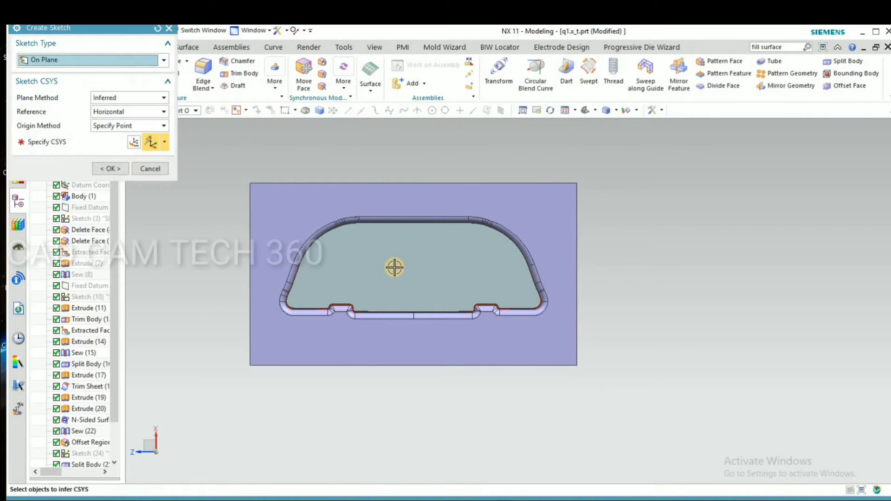
# Step: Sketch a rectangle on the top face around the cavity and extrude it 25 into a plate
pyautogui.click(151, 168)
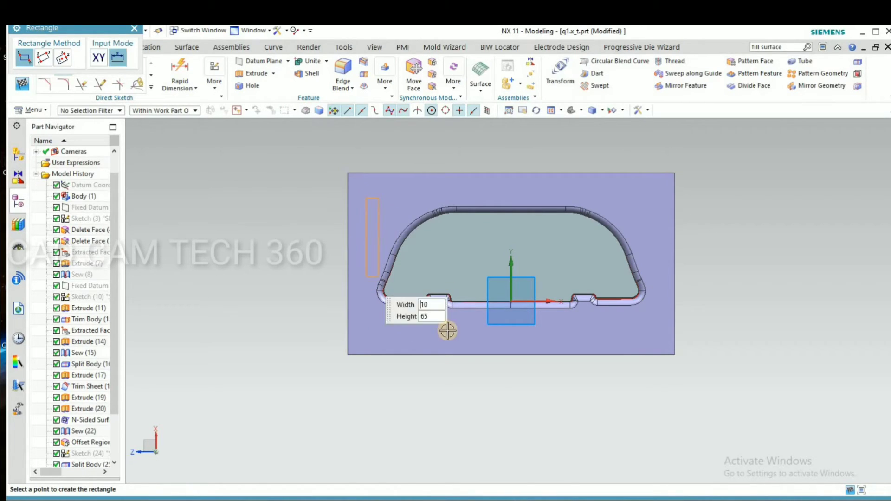
pyautogui.moveTo(447, 331); pyautogui.dragTo(646, 326)
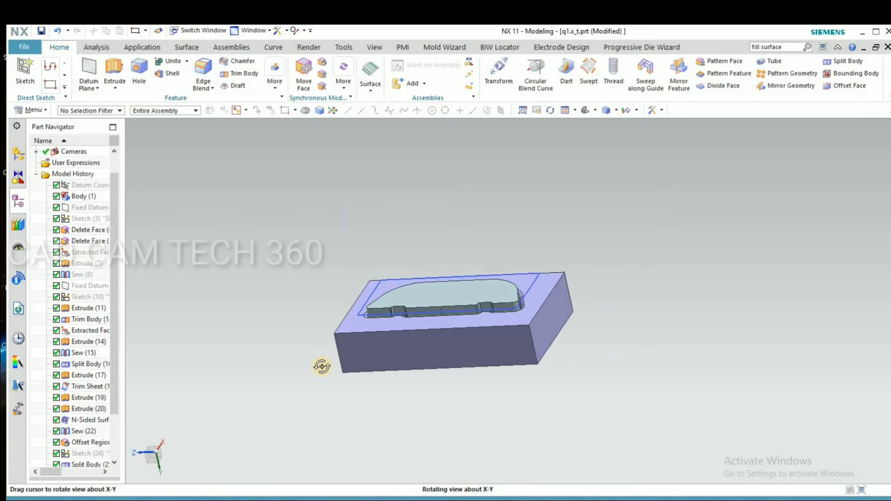
pyautogui.click(114, 68)
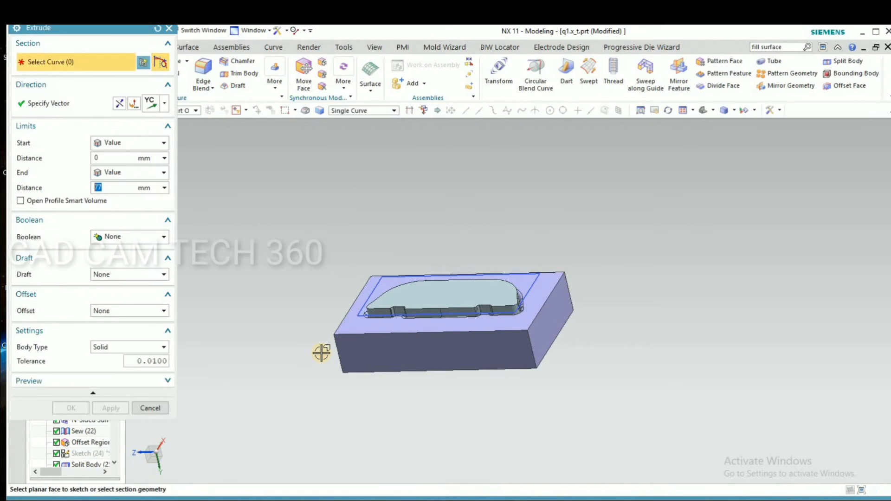
pyautogui.write('25')
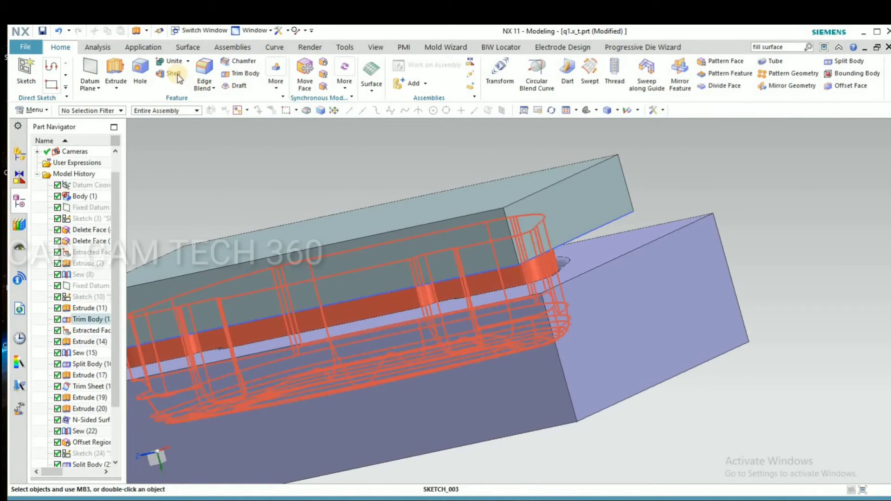
# Step: Unite the plate with the punch, then recolour the plate tan via Edit Object Display
pyautogui.click(173, 61)
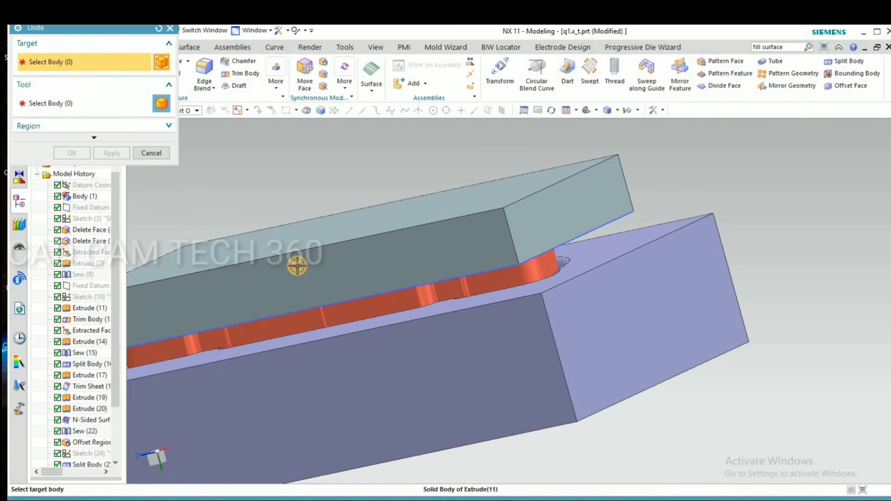
pyautogui.click(151, 154)
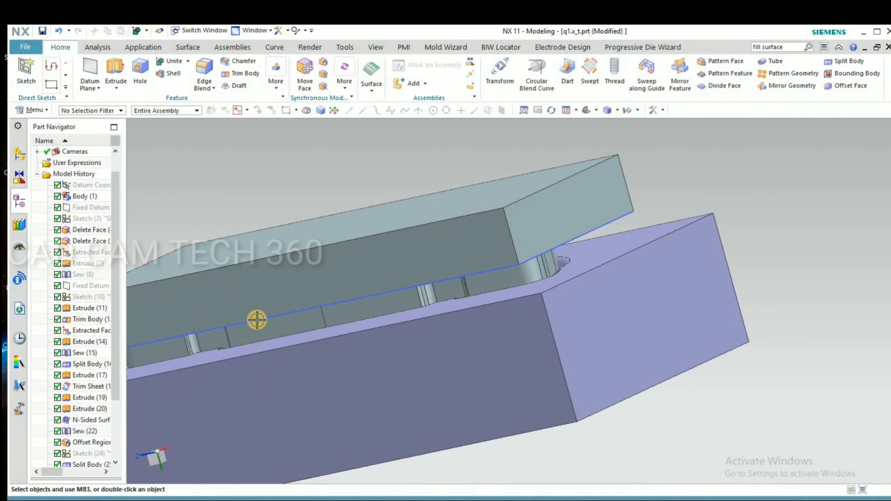
pyautogui.moveTo(398, 294)
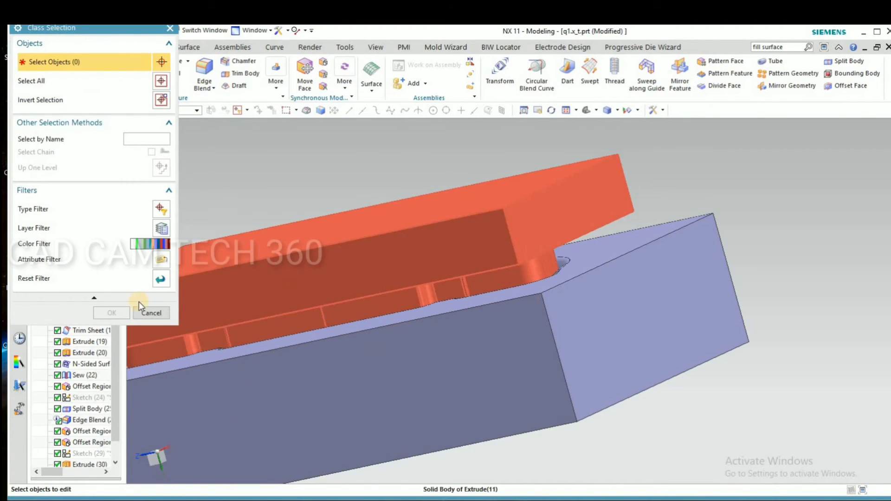
pyautogui.click(111, 313)
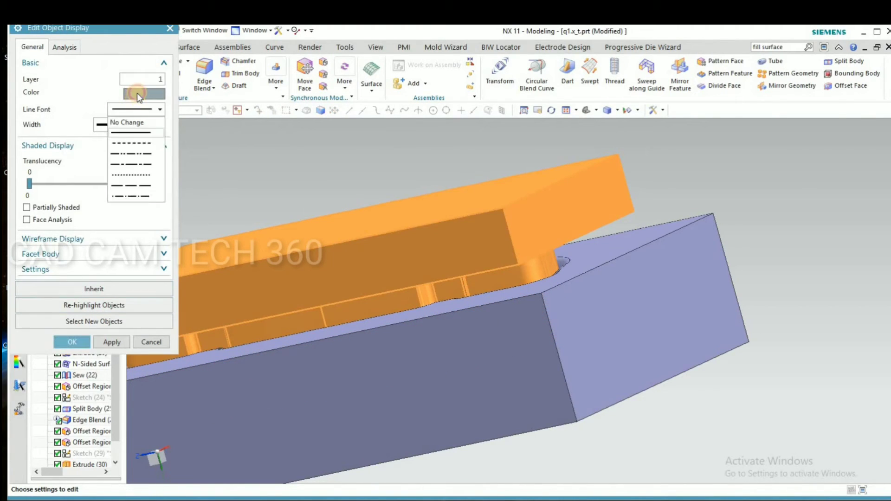
pyautogui.click(145, 94)
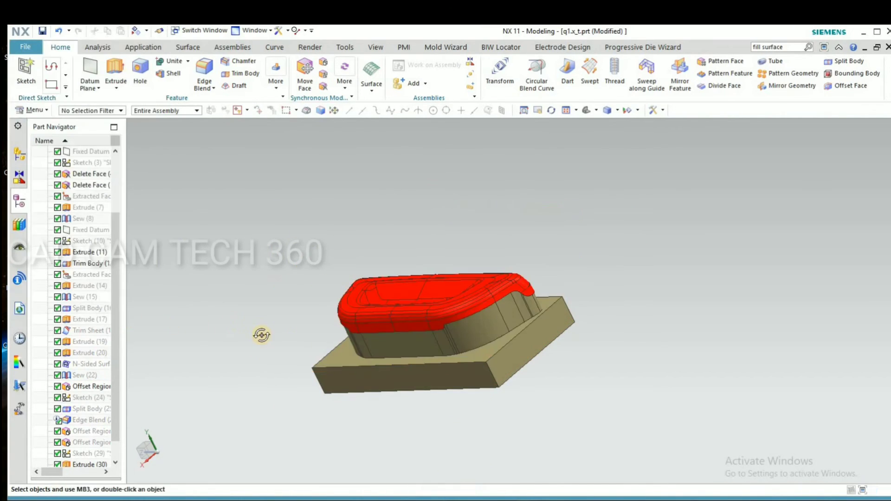
# Step: Hide the red surface body on the punch and orbit to inspect the tan united solid
pyautogui.moveTo(261, 335); pyautogui.dragTo(397, 323)
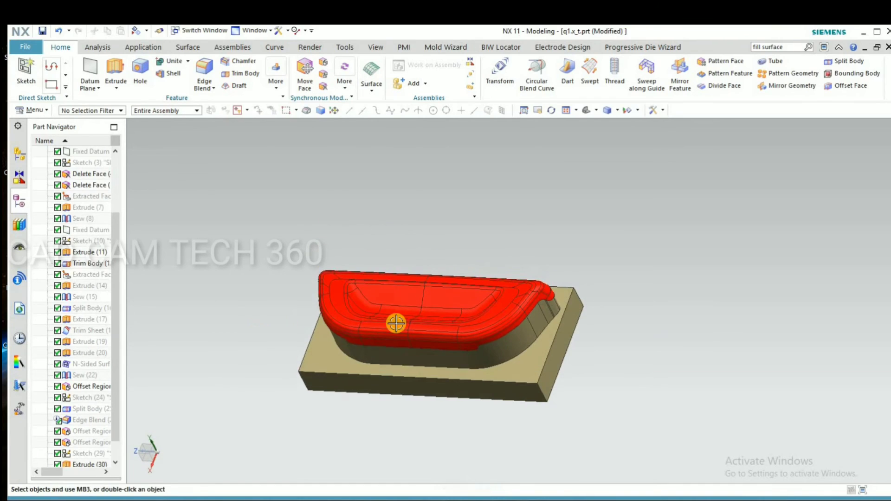
pyautogui.click(396, 324)
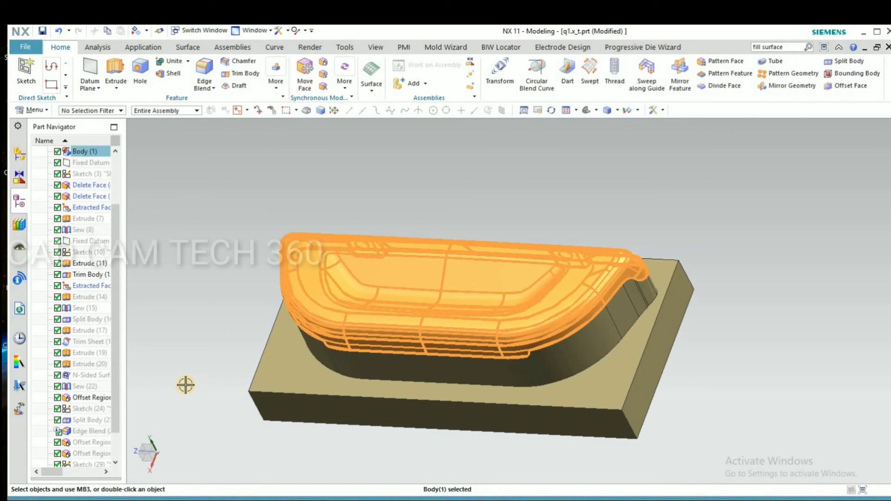
pyautogui.moveTo(186, 384); pyautogui.dragTo(350, 307)
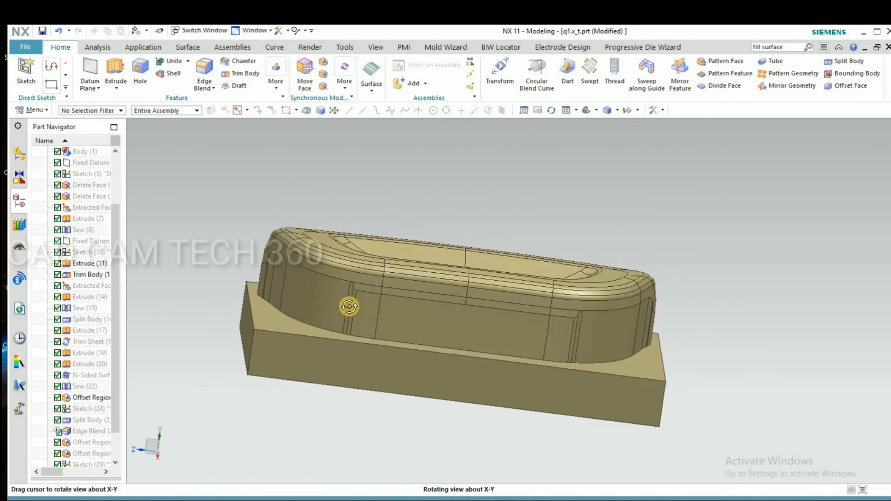
pyautogui.moveTo(349, 307); pyautogui.dragTo(343, 318)
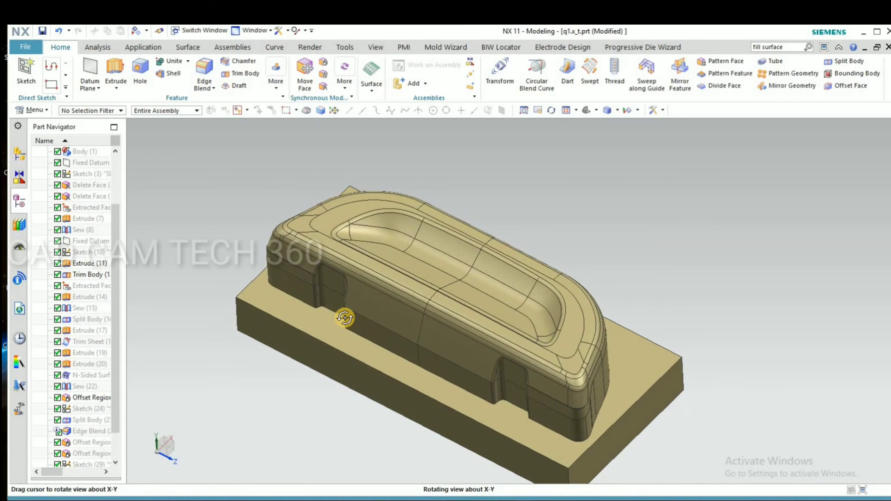
pyautogui.moveTo(346, 317); pyautogui.dragTo(466, 363)
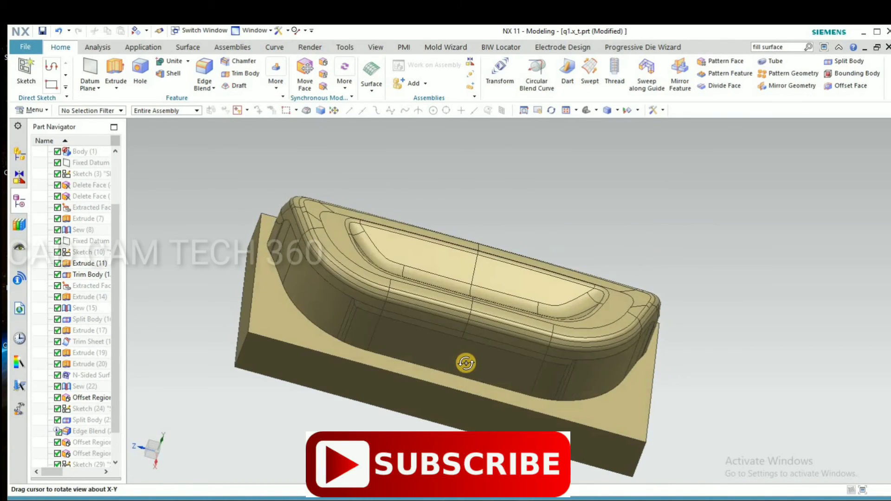
pyautogui.moveTo(466, 363); pyautogui.dragTo(391, 405)
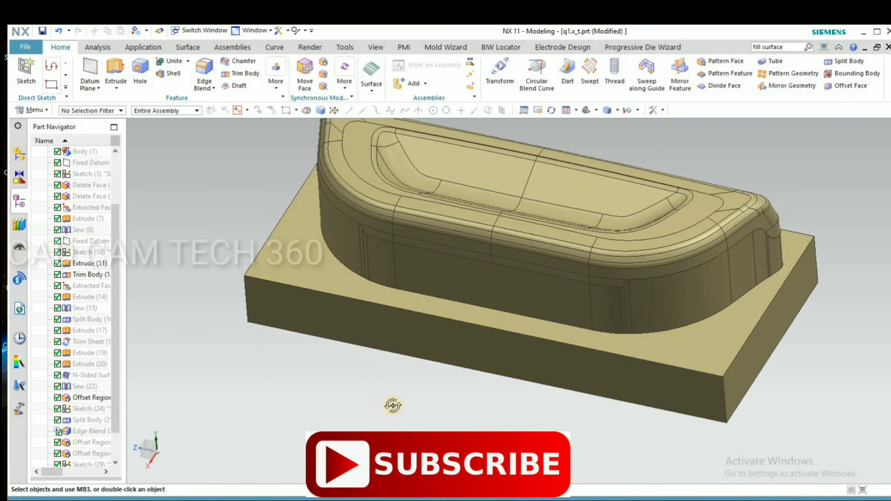
pyautogui.moveTo(392, 405); pyautogui.dragTo(359, 396)
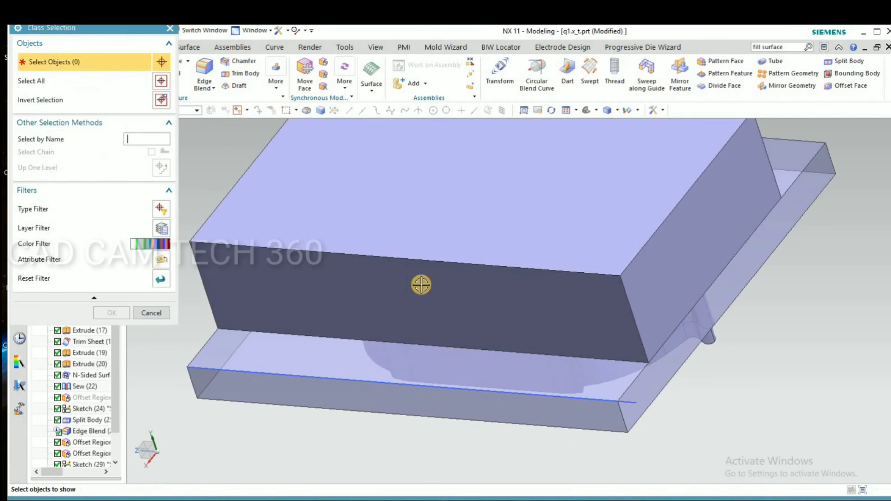
# Step: Show the hidden die block again and orbit to view the plate resting on it
pyautogui.click(420, 284)
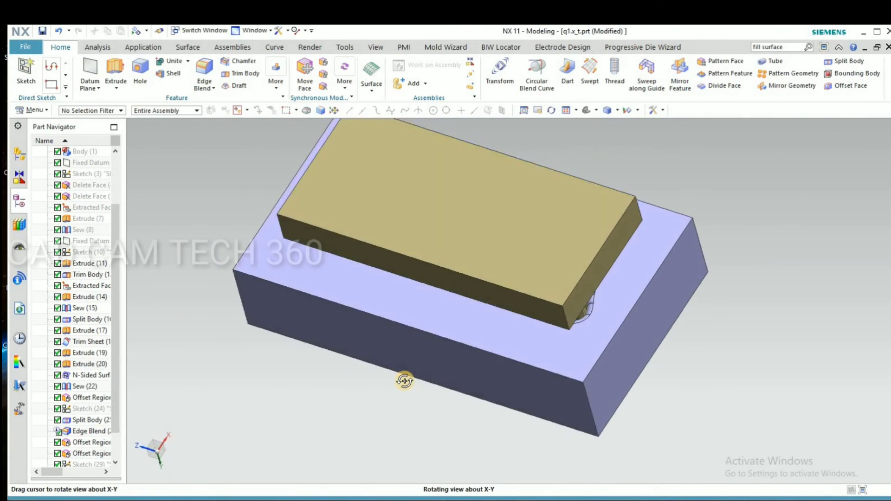
pyautogui.moveTo(405, 381); pyautogui.dragTo(365, 409)
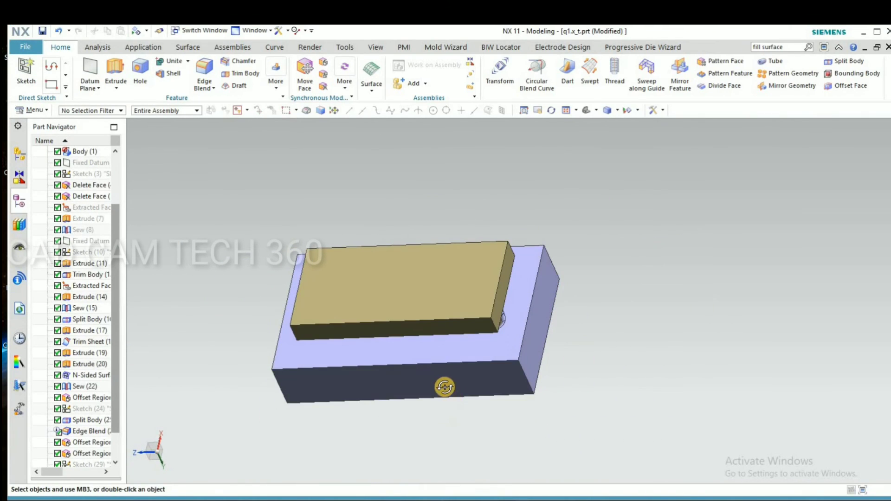
pyautogui.moveTo(444, 387); pyautogui.dragTo(318, 373)
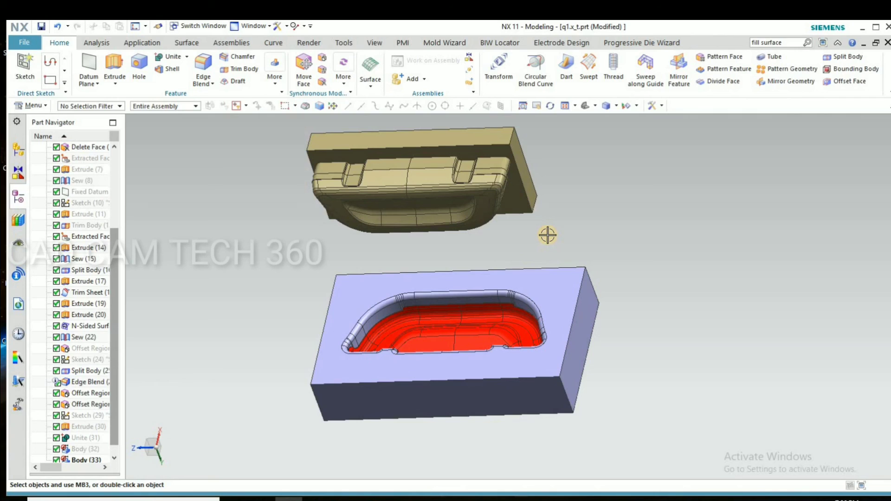
# Step: Select the red part inside the die cavity with the punch displayed above
pyautogui.click(449, 340)
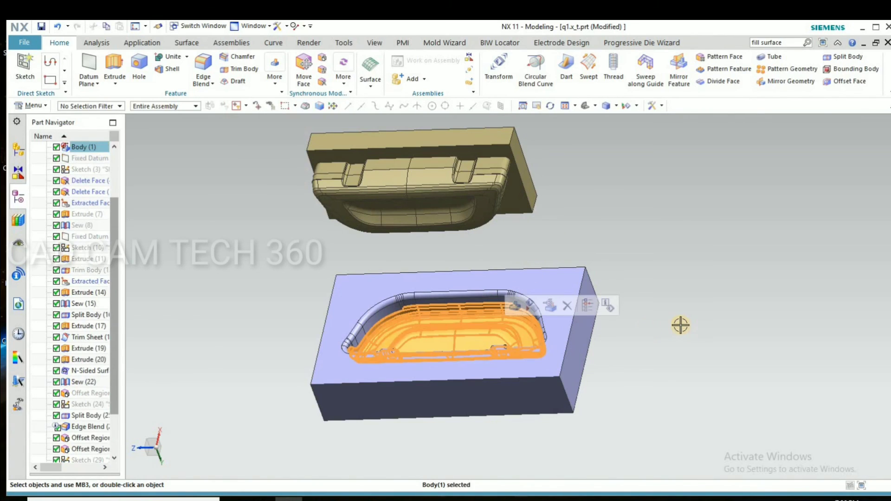